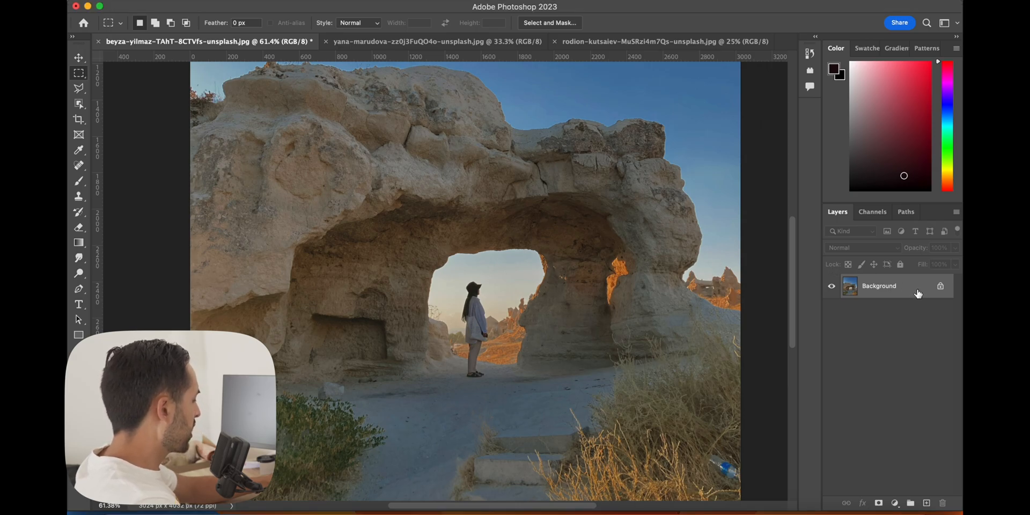
Duplicate the Background layer and marquee-select the woman standing under the arch.
key("cmd+j")
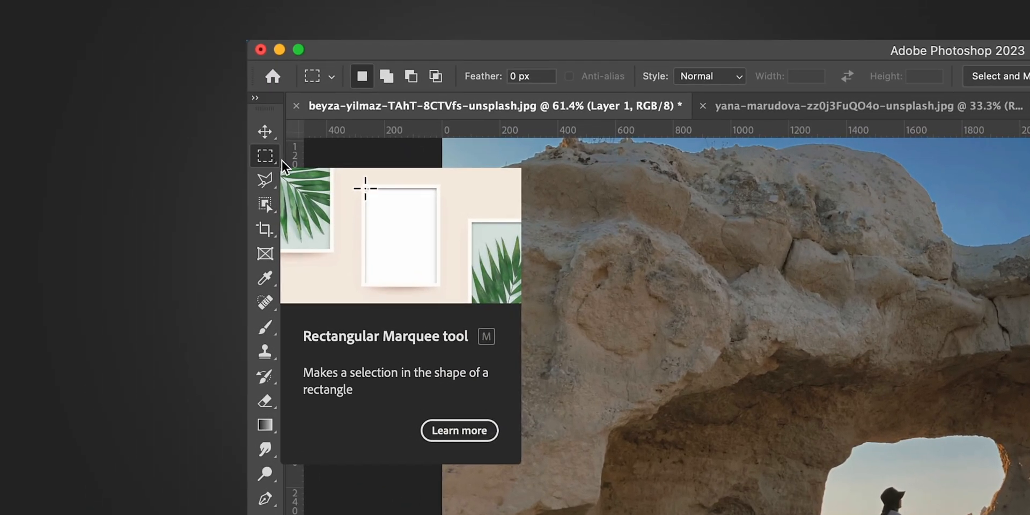
left_click_drag(708, 378, 736, 443)
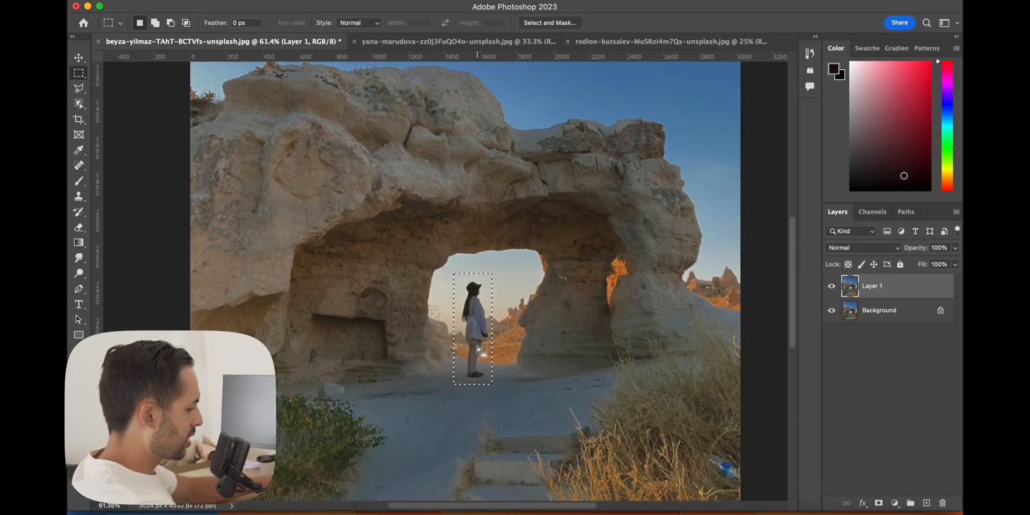
Fill the selection with Content-Aware to erase the woman, then deselect.
key("shift+delete")
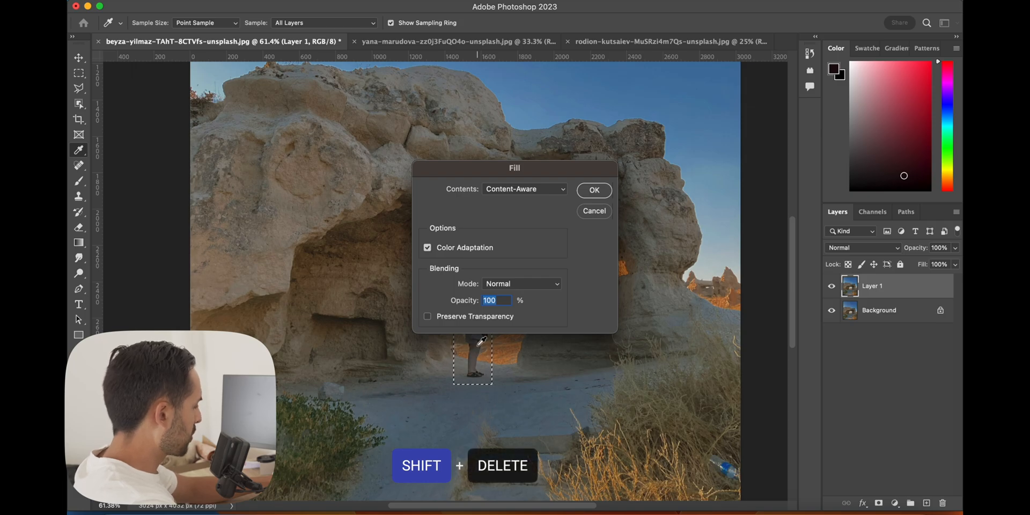
left_click_drag(514, 167, 482, 151)
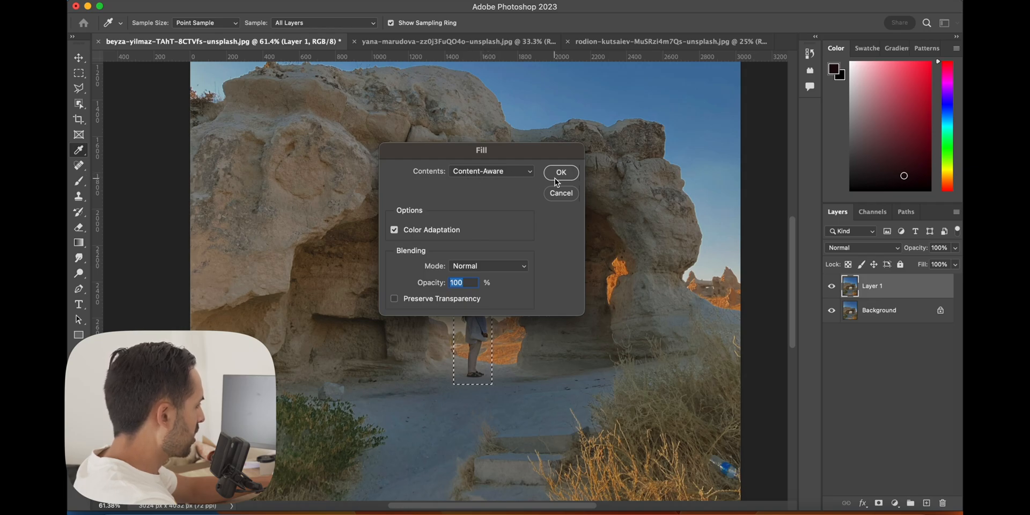
left_click(560, 171)
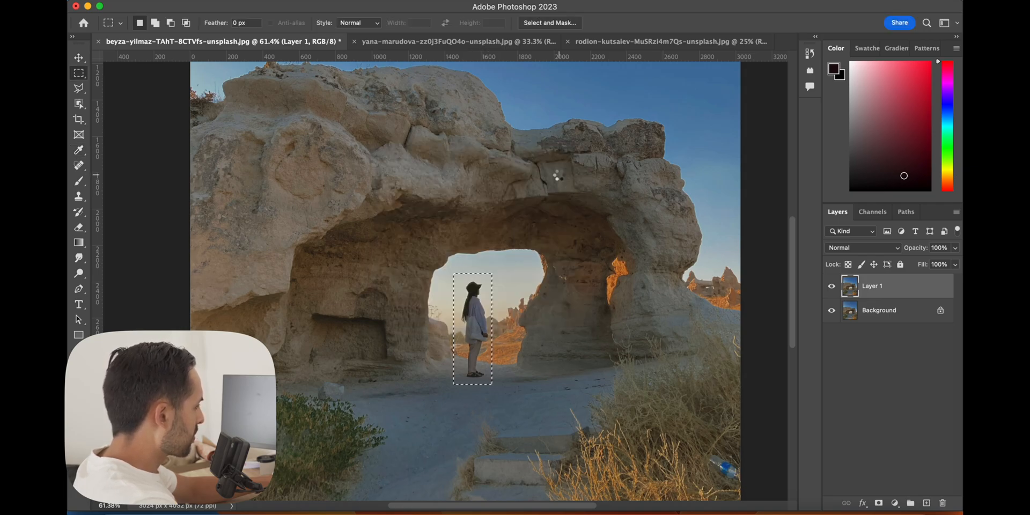
key("Delete")
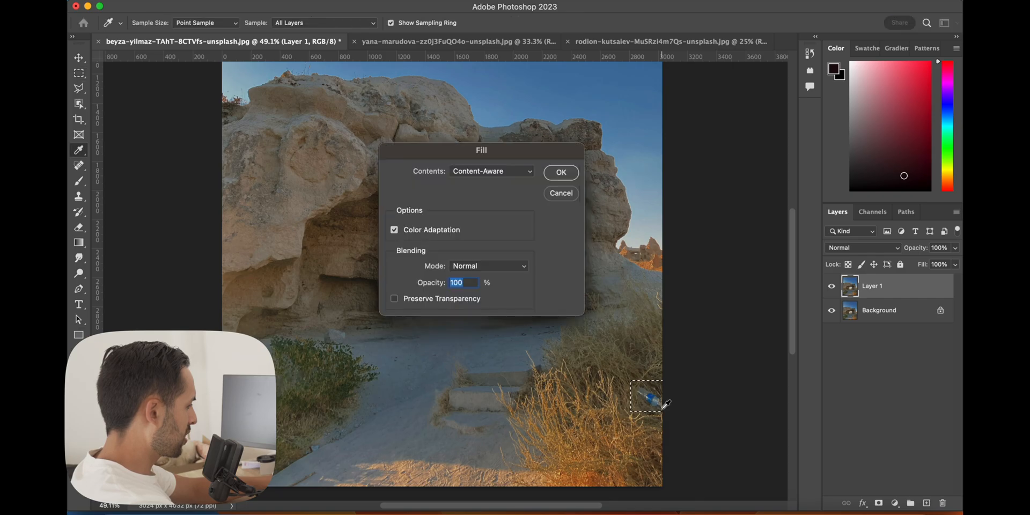
Content-Aware fill away the blue bottle and toggle Layer 1 to compare before and after.
left_click(560, 172)
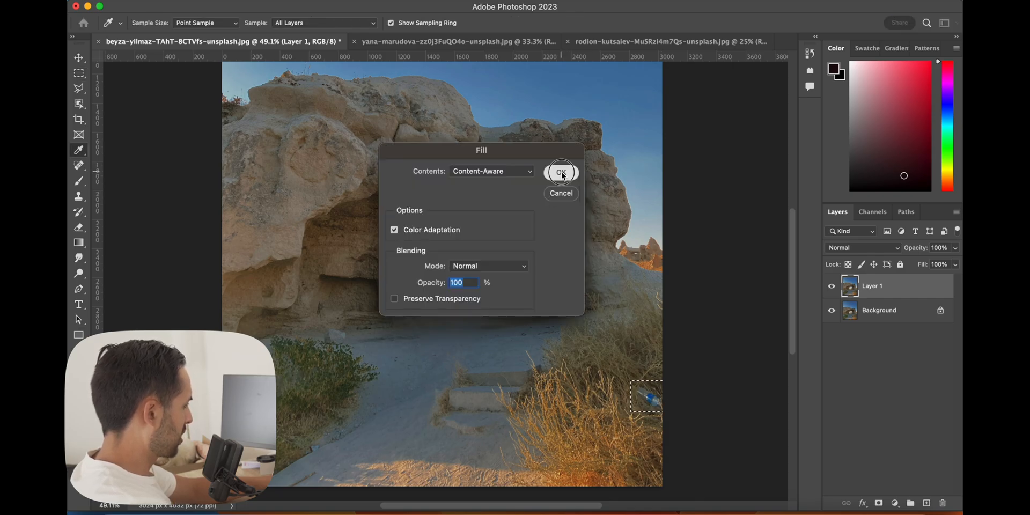
left_click(560, 172)
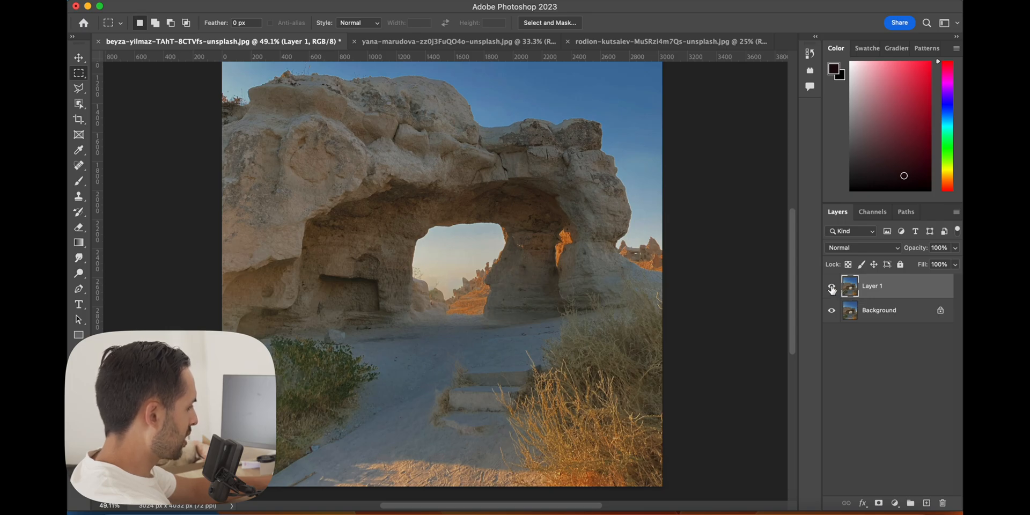
left_click(832, 289)
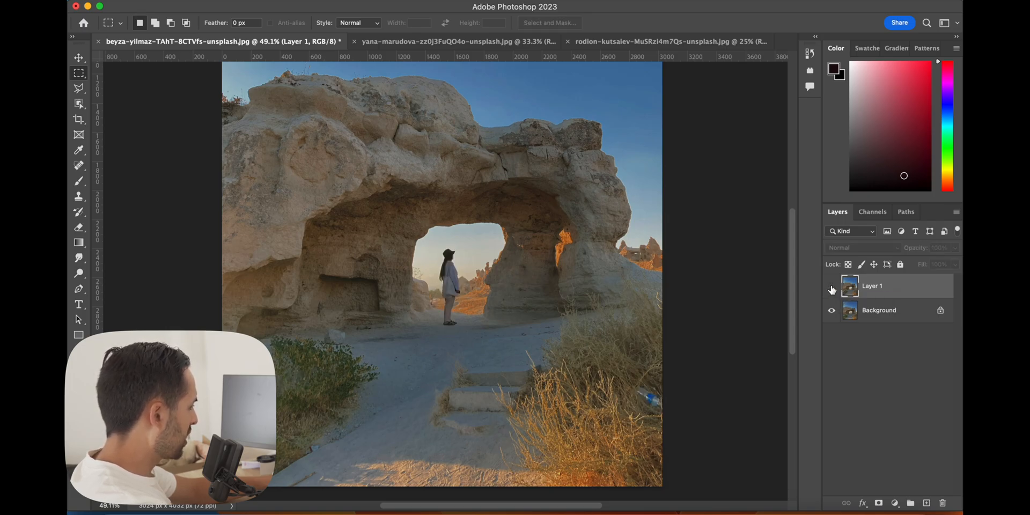
left_click(830, 289)
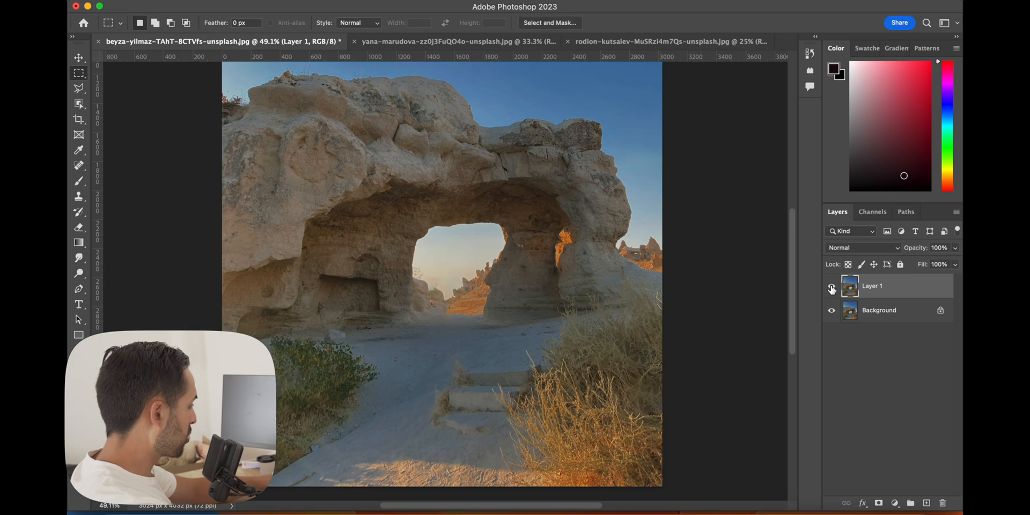
left_click(446, 42)
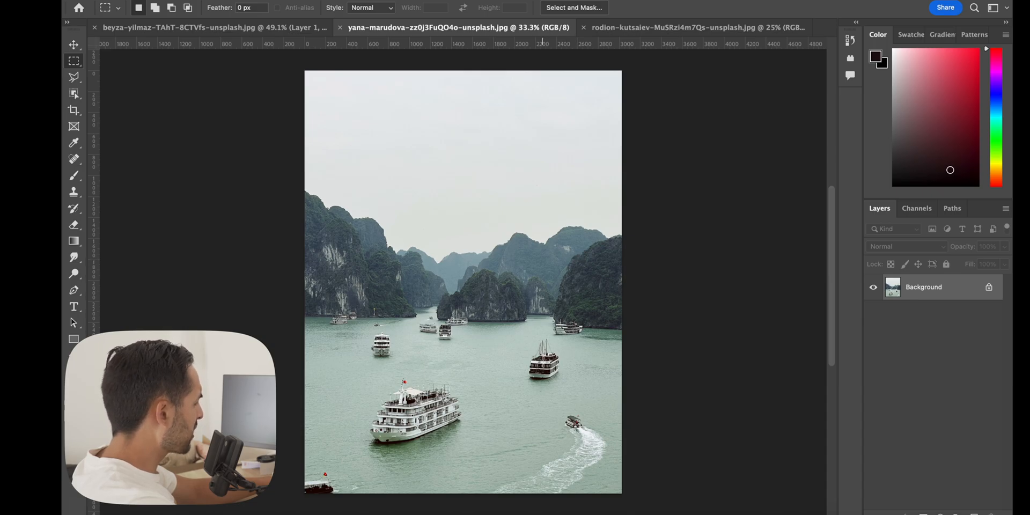
mouse_move(850, 380)
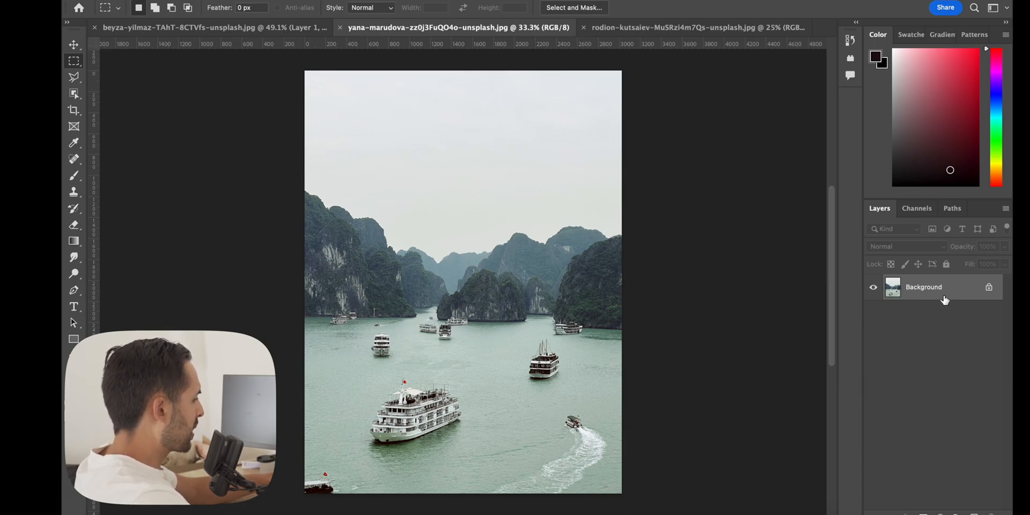
Duplicate the bay photo's Background layer and marquee-select the white boat ahead of the ship.
key("cmd+j")
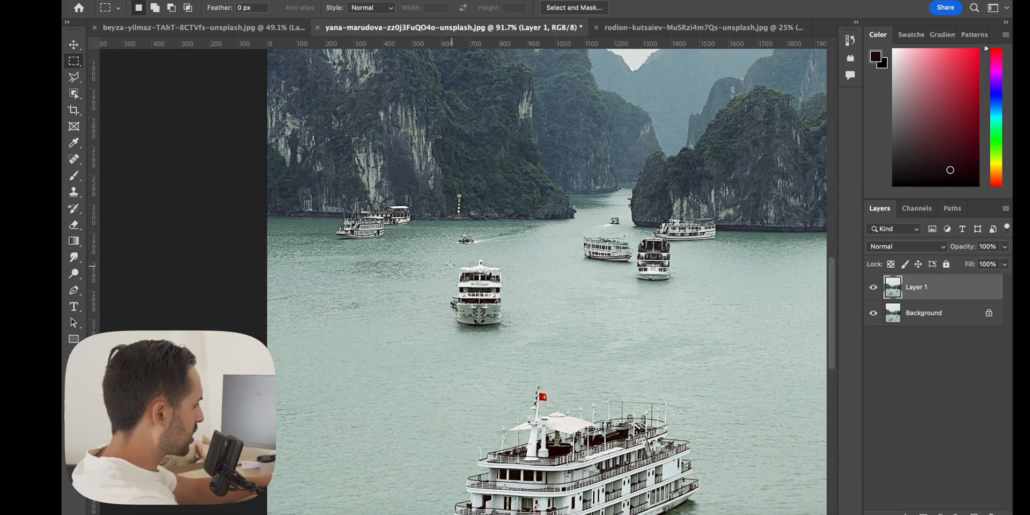
mouse_move(130, 75)
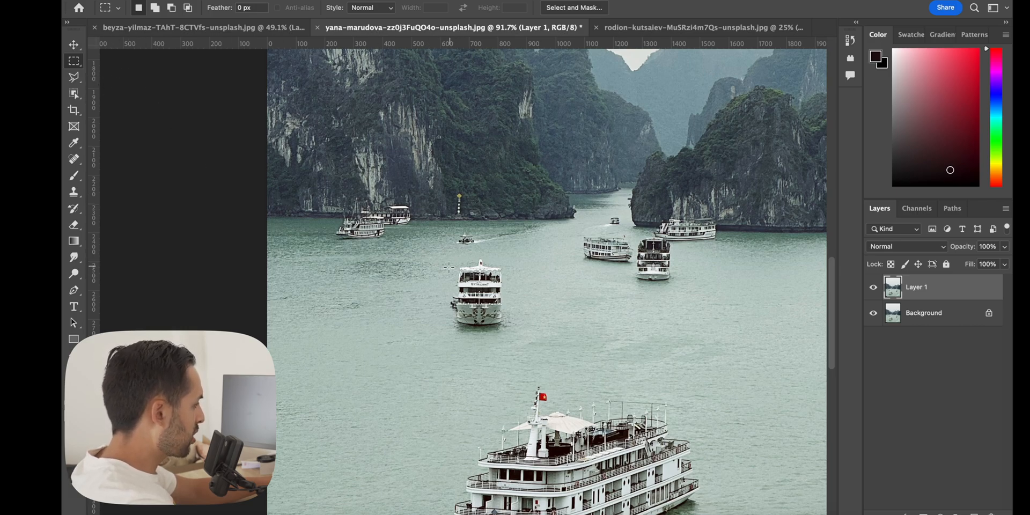
mouse_move(439, 256)
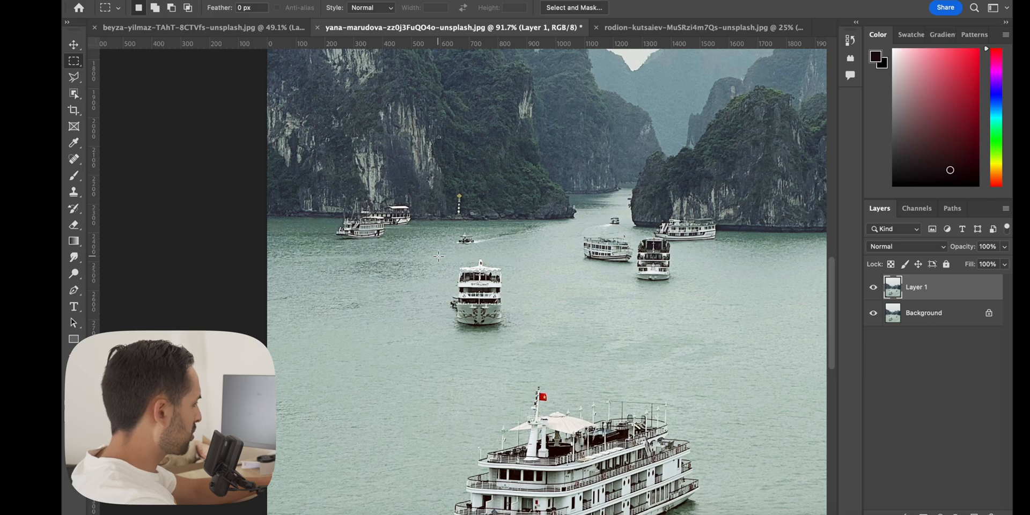
left_click_drag(443, 255, 519, 338)
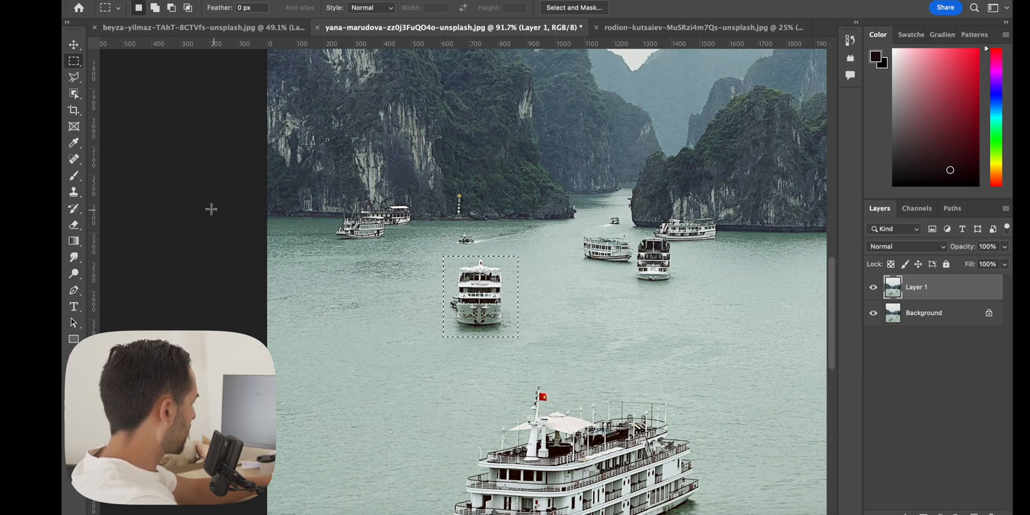
mouse_move(74, 77)
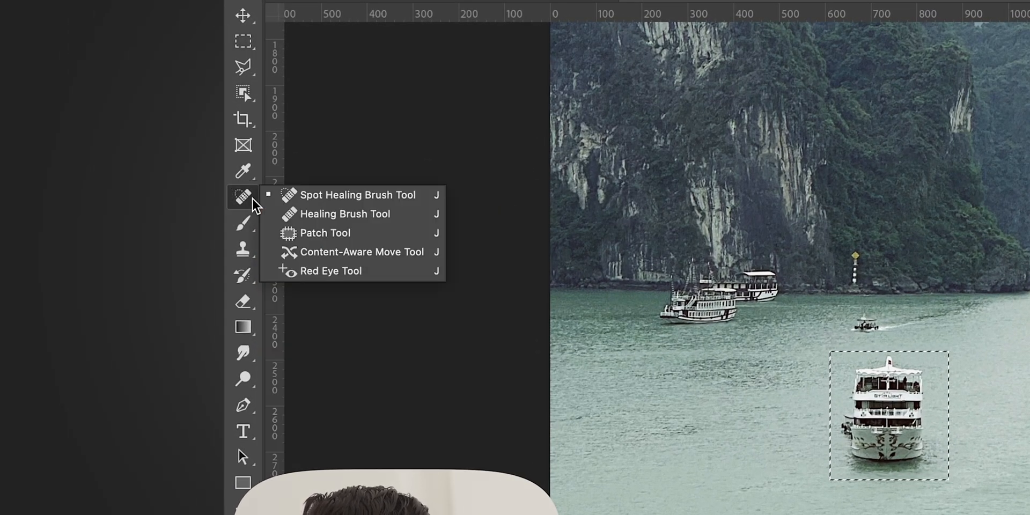
mouse_move(317, 270)
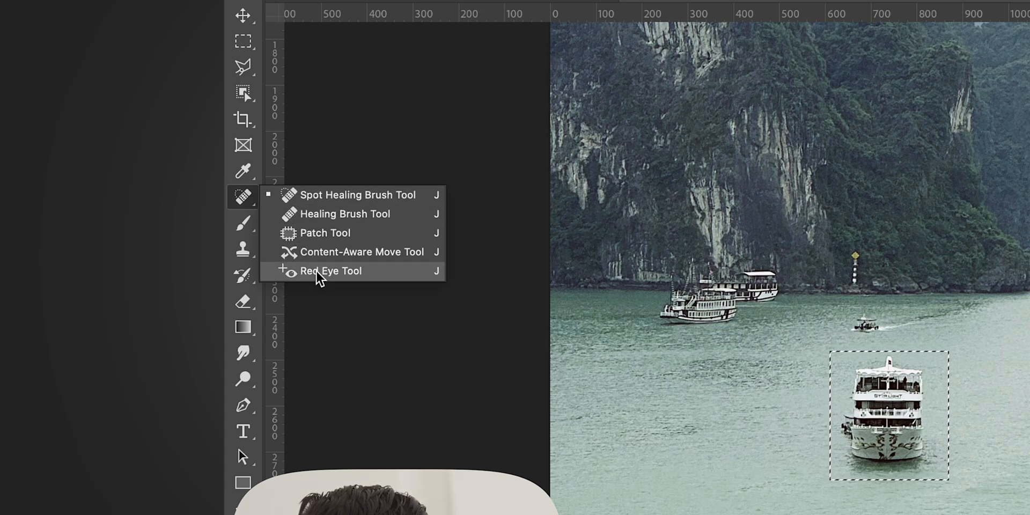
mouse_move(324, 233)
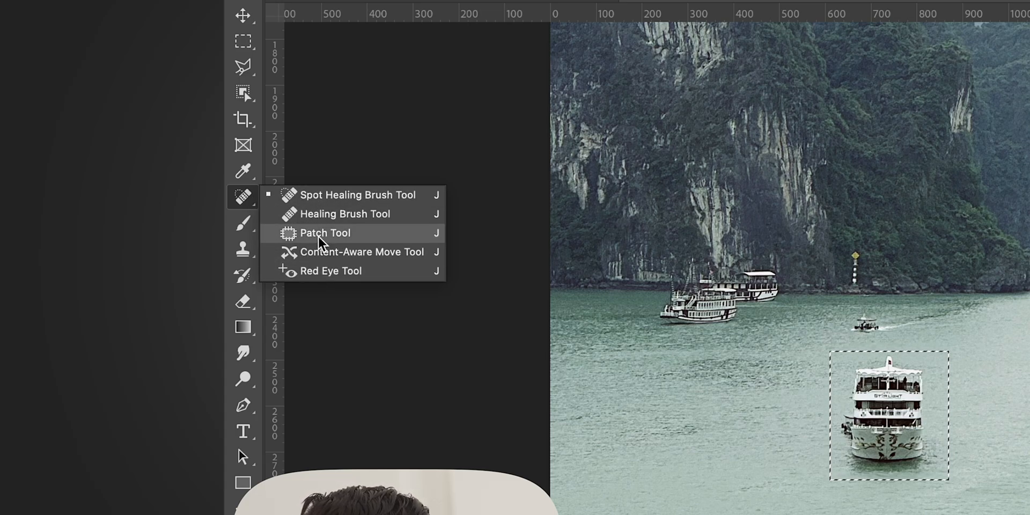
Use the Patch Tool to drag the boat selection onto nearby open water.
left_click(325, 232)
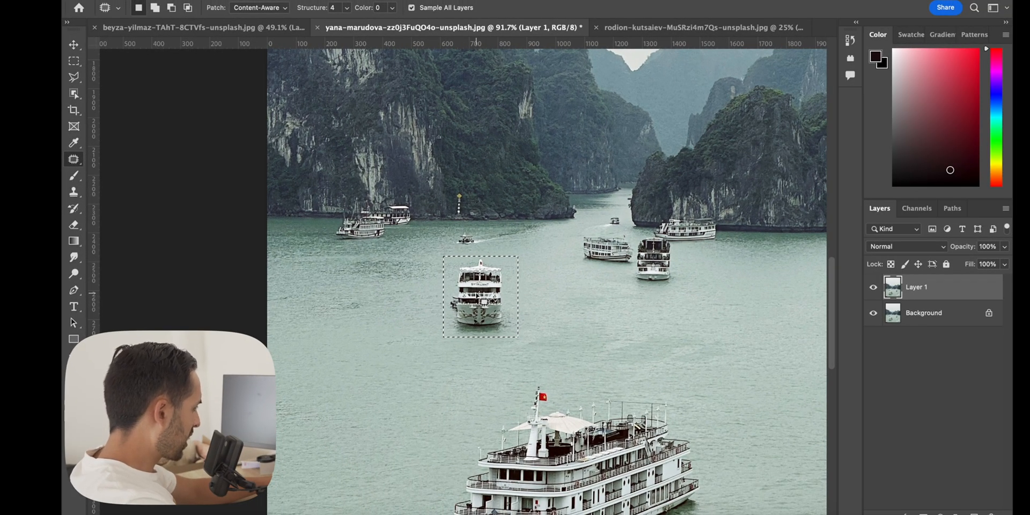
left_click_drag(479, 296, 558, 299)
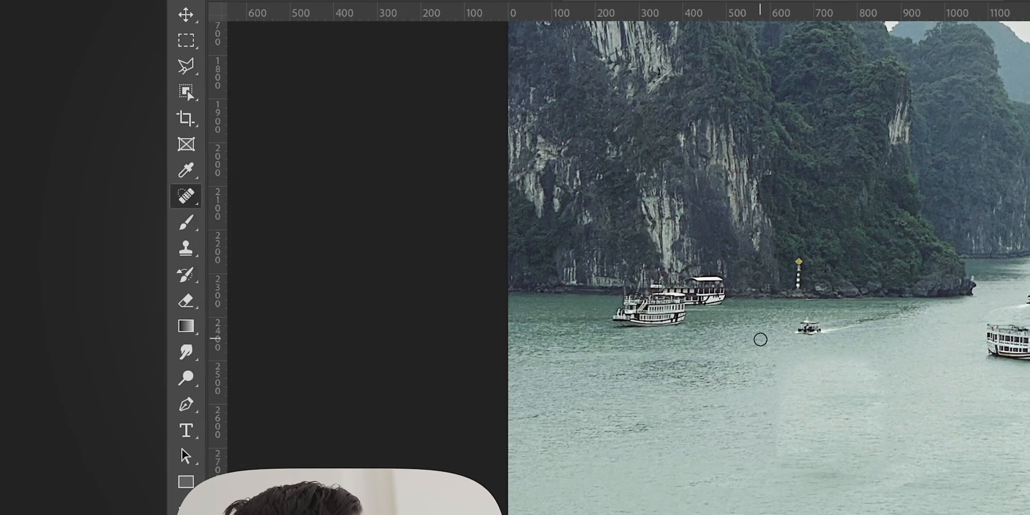
mouse_move(825, 343)
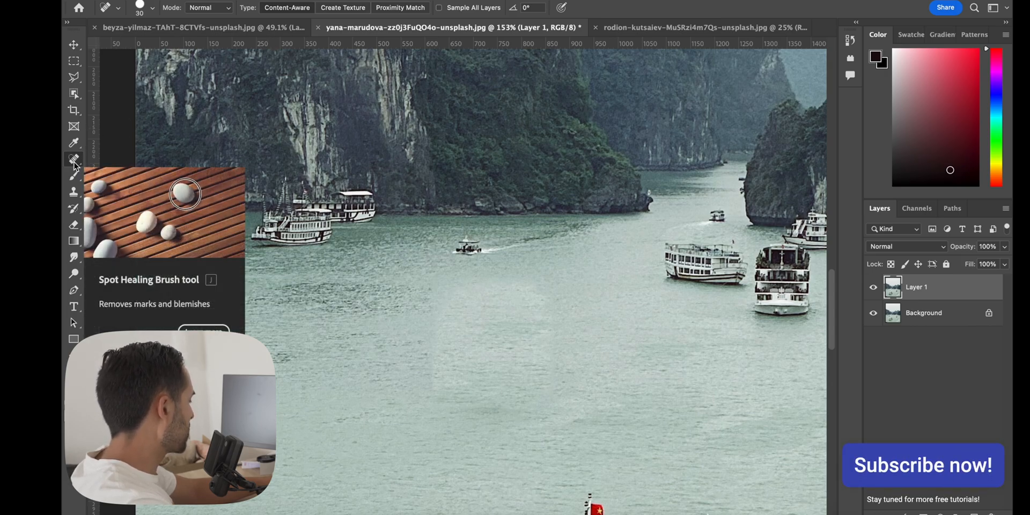
mouse_move(222, 34)
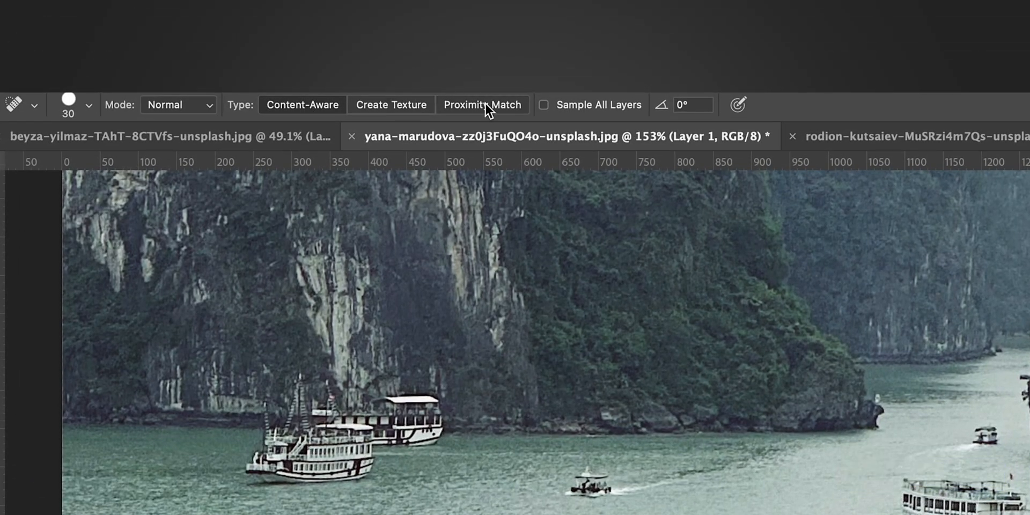
mouse_move(482, 104)
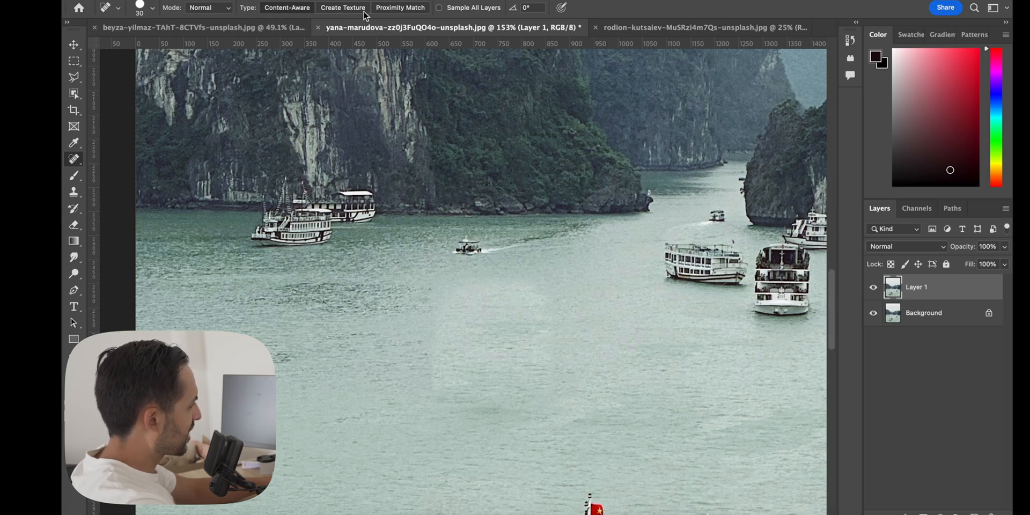
Set the Spot Healing Brush type for smoothing the patched water.
left_click(399, 8)
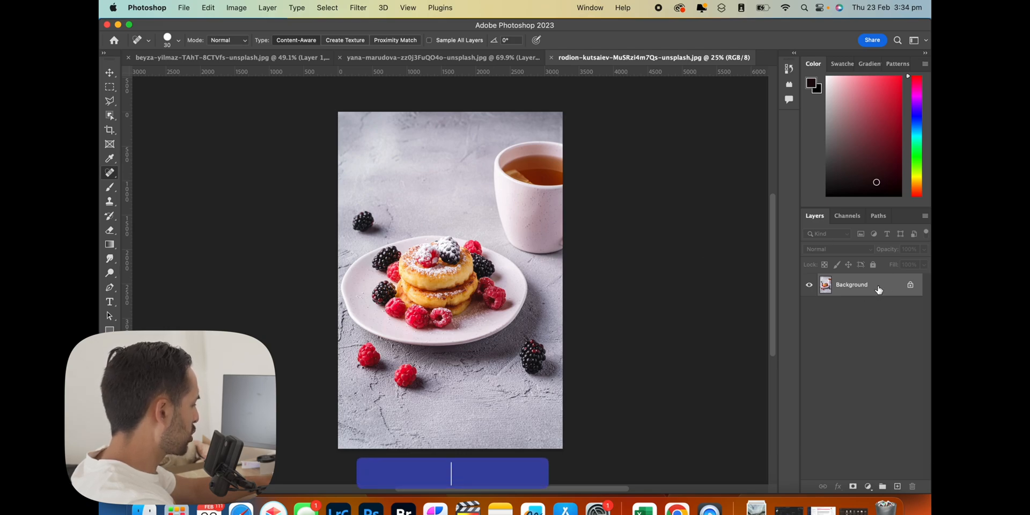
key("cmd+j")
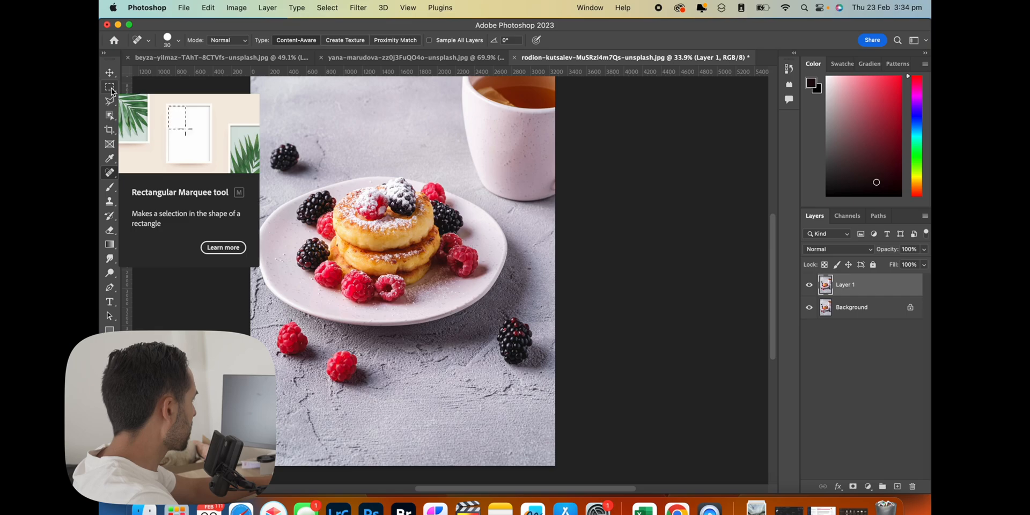
left_click(109, 87)
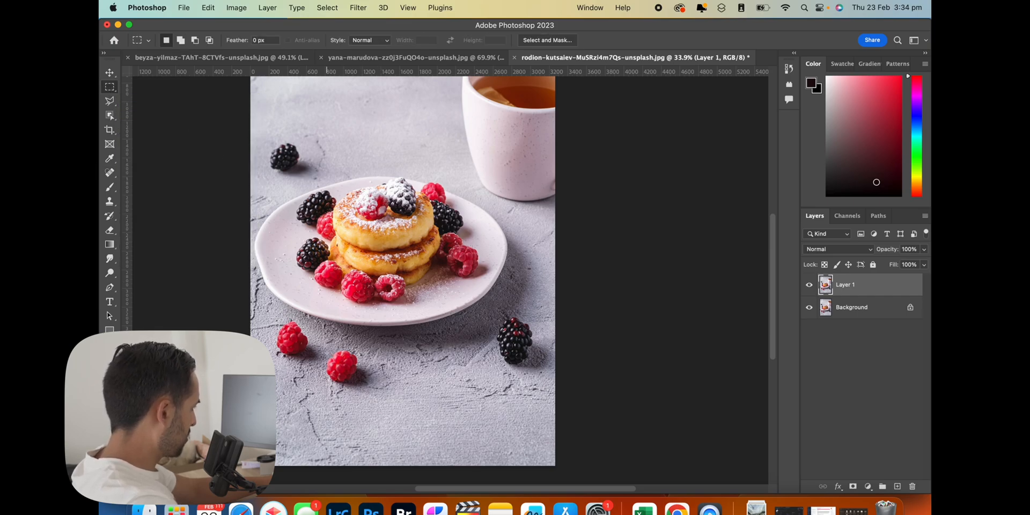
left_click_drag(322, 356, 367, 386)
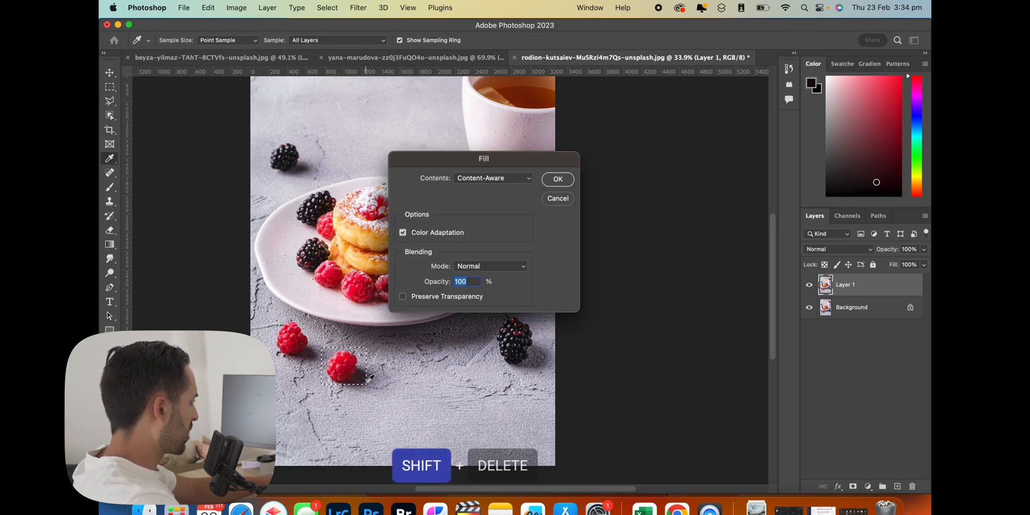
left_click(557, 179)
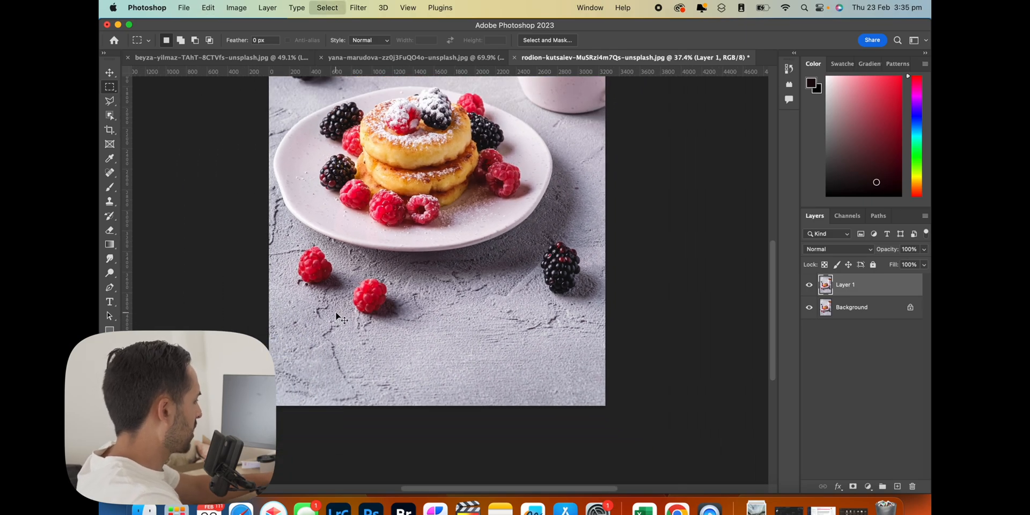
left_click_drag(348, 283, 399, 319)
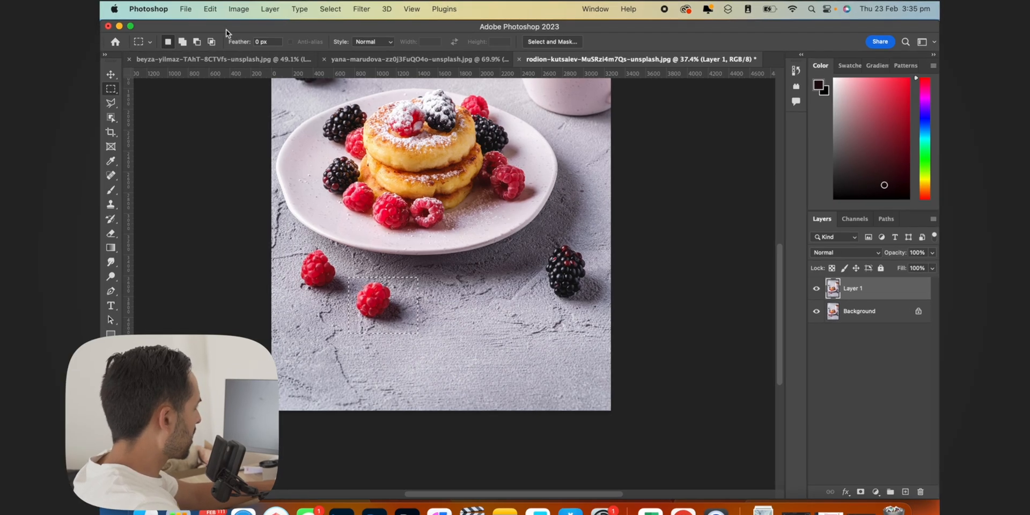
left_click(209, 9)
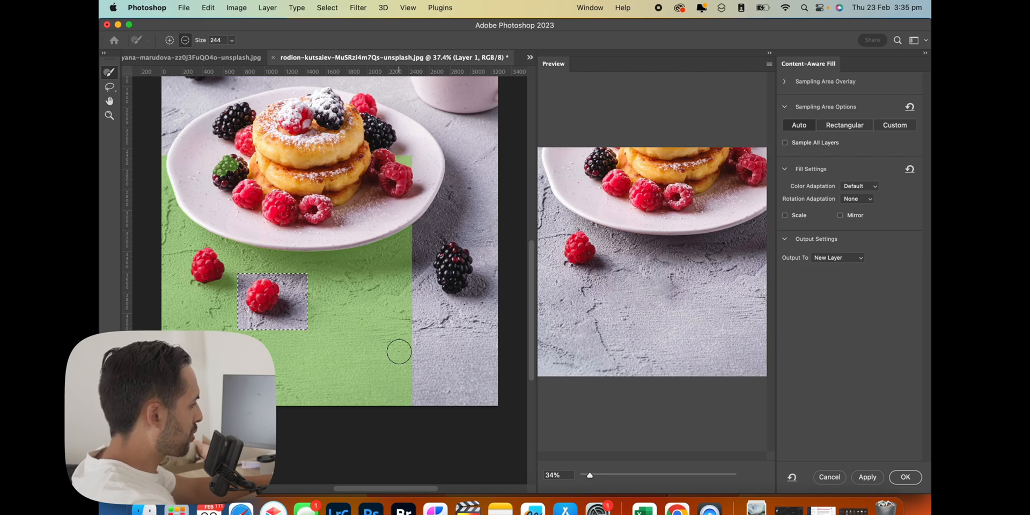
mouse_move(284, 235)
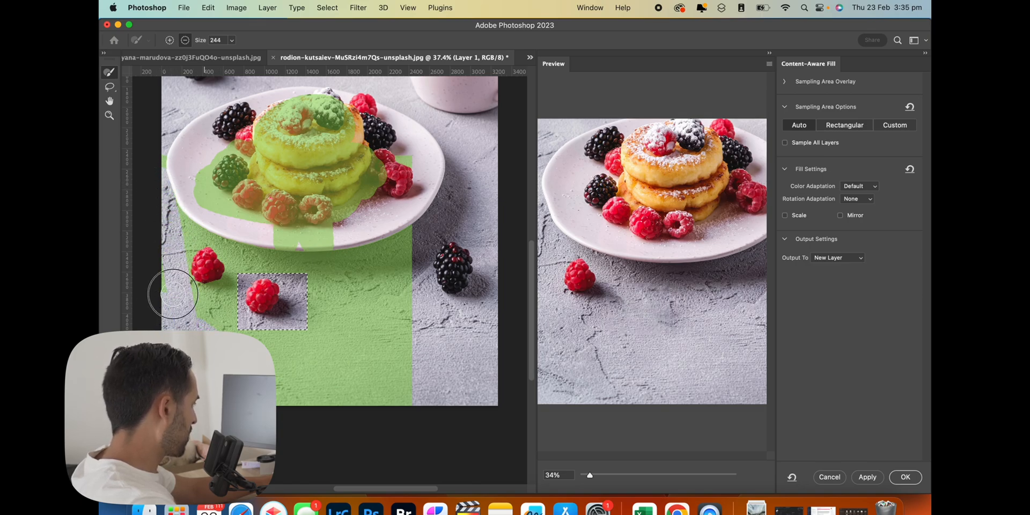
left_click_drag(173, 294, 315, 355)
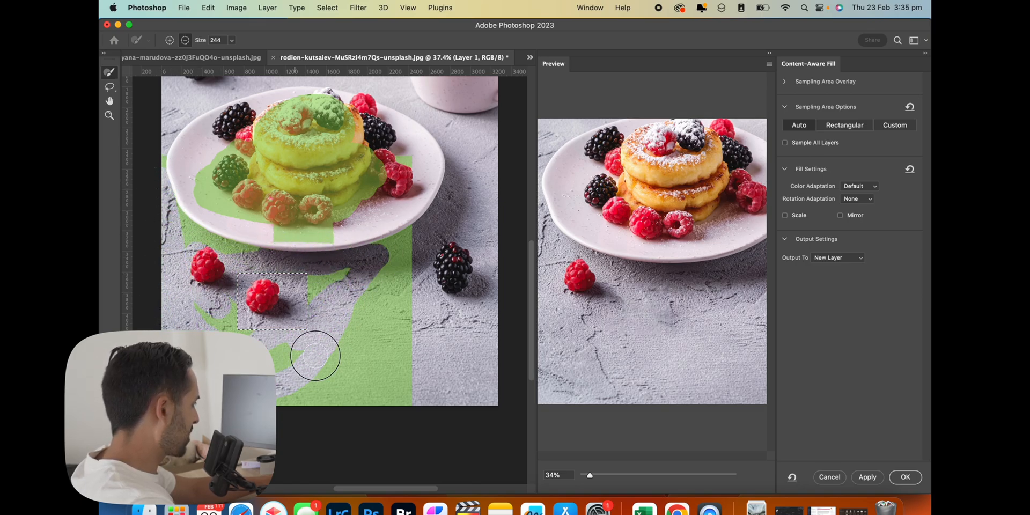
left_click_drag(315, 356, 378, 283)
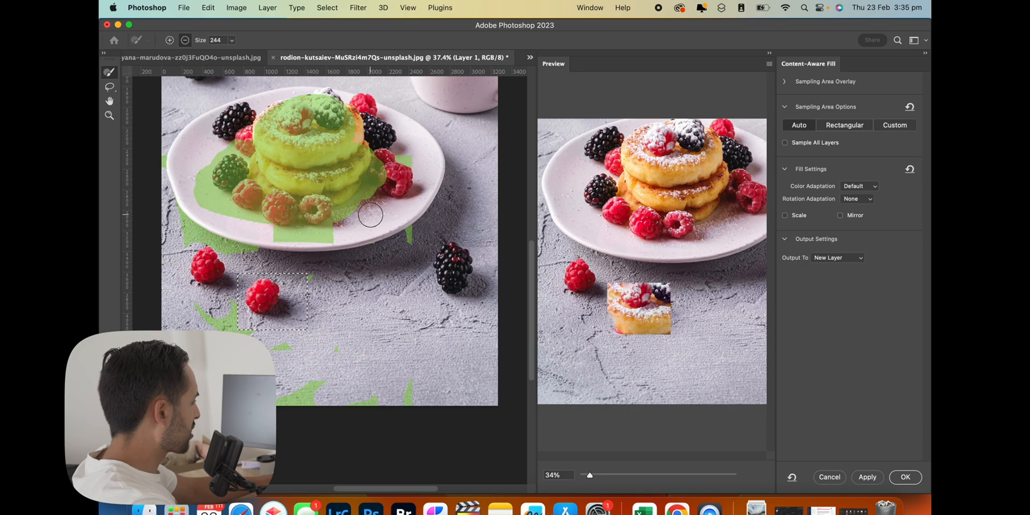
mouse_move(323, 177)
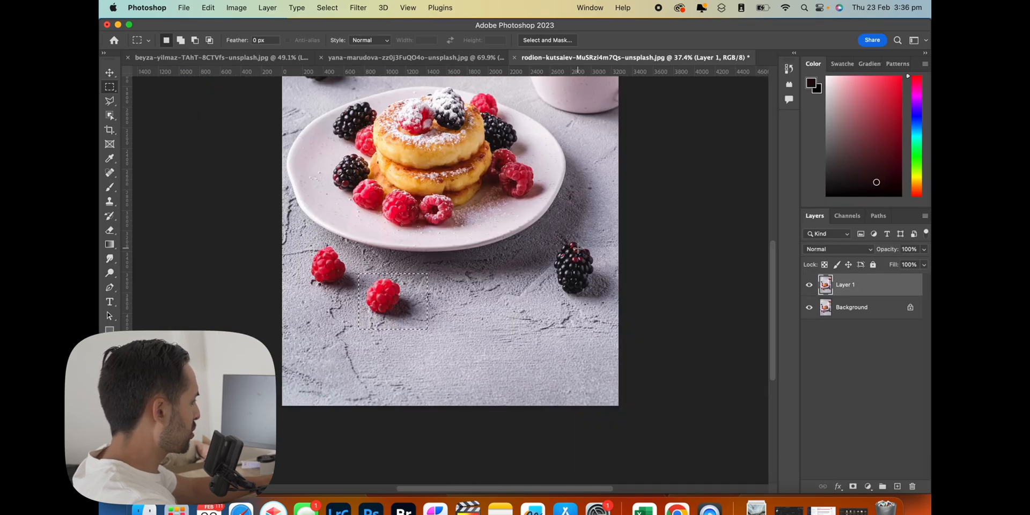
Run Edit > Content-Aware Fill on the lower raspberry and enlarge the preview.
left_click(207, 8)
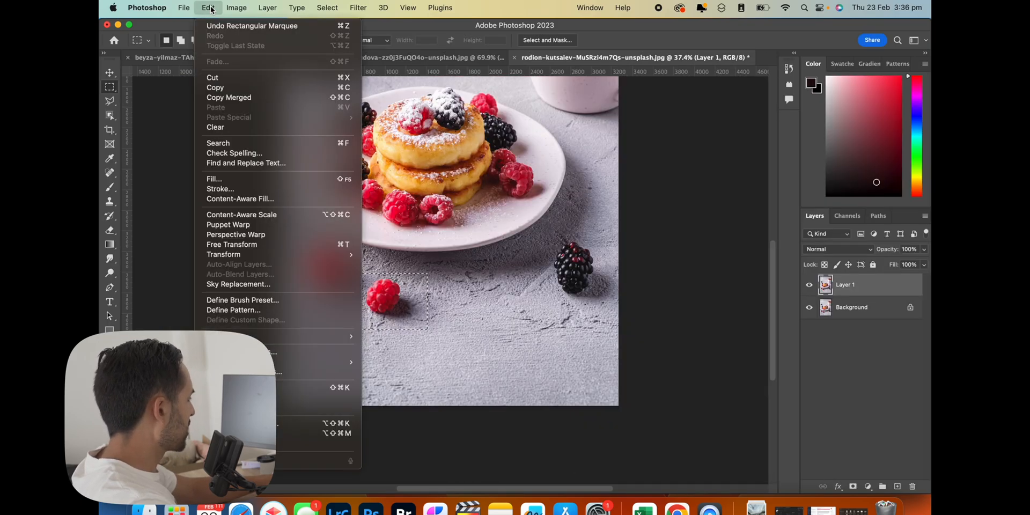
left_click(239, 199)
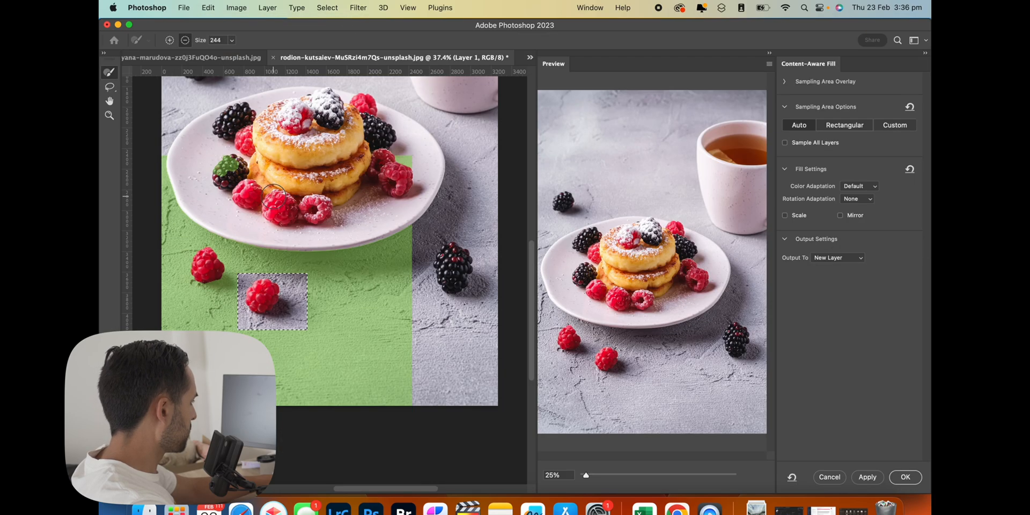
left_click_drag(585, 475, 634, 476)
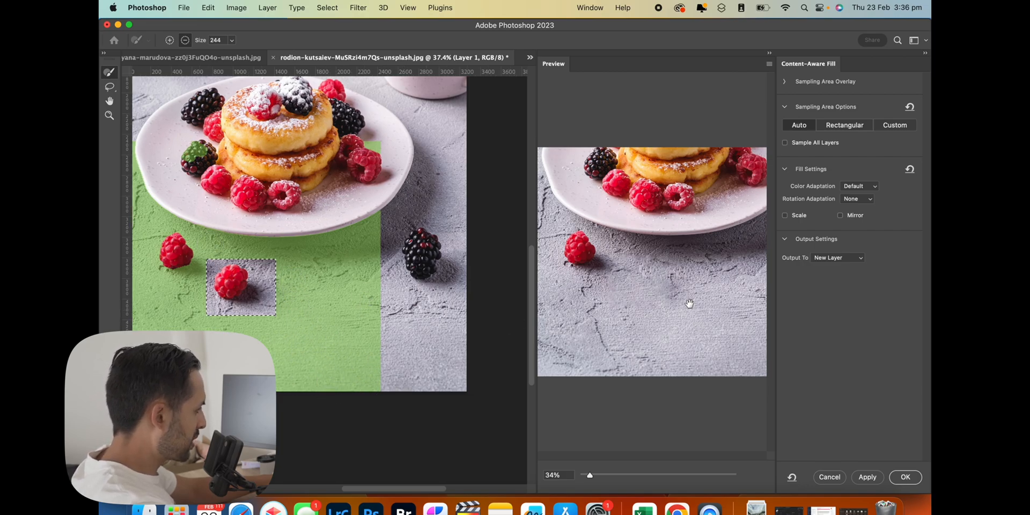
mouse_move(611, 328)
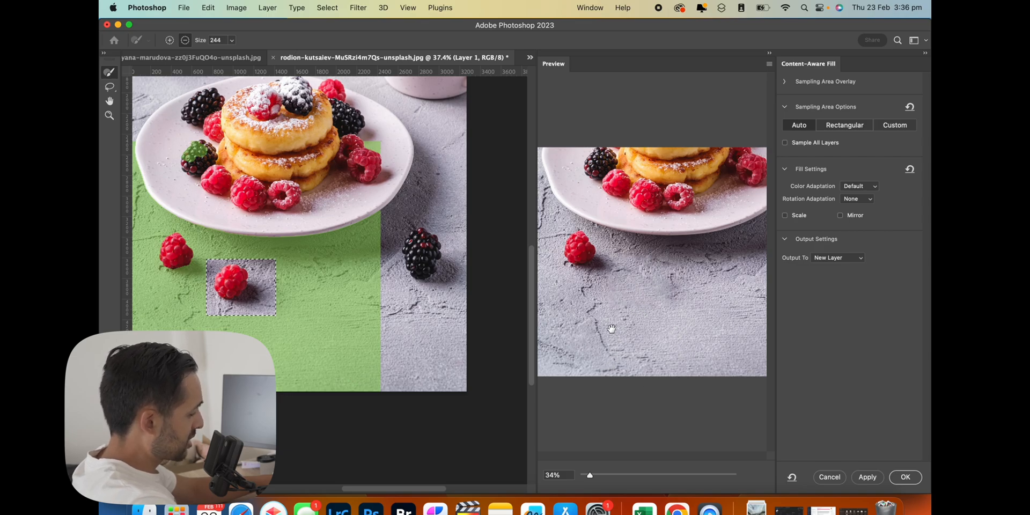
mouse_move(298, 327)
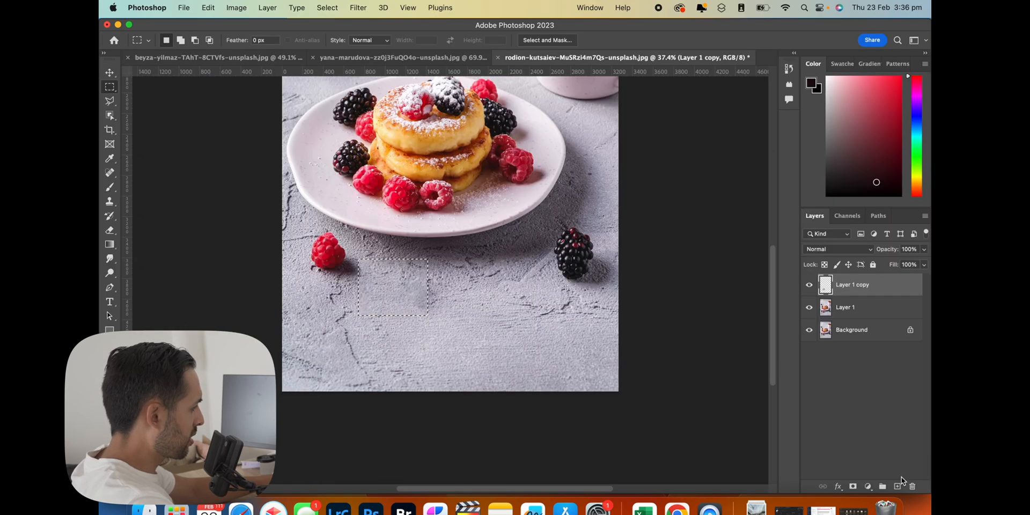
Toggle the raspberry patch layer to compare, then make Layer 1 the working layer.
left_click(809, 284)
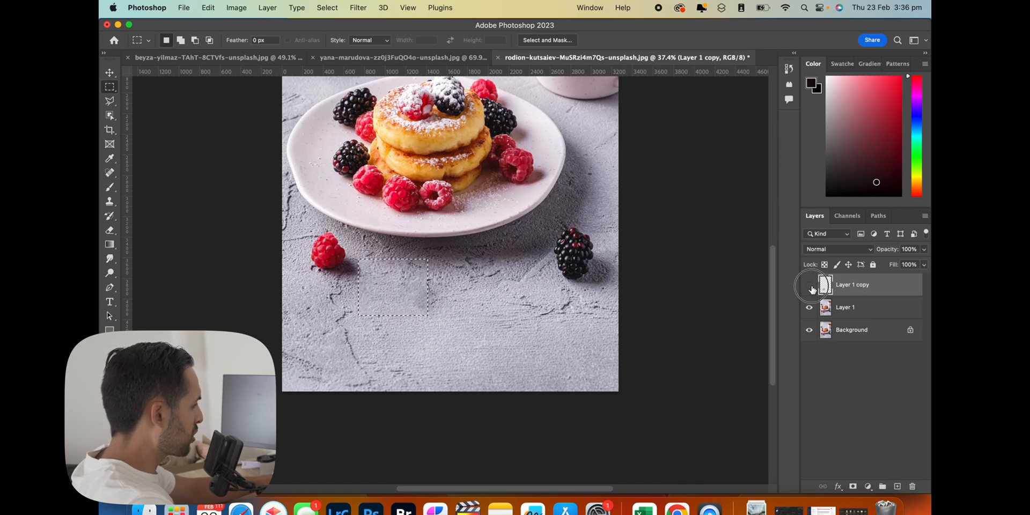
left_click(809, 285)
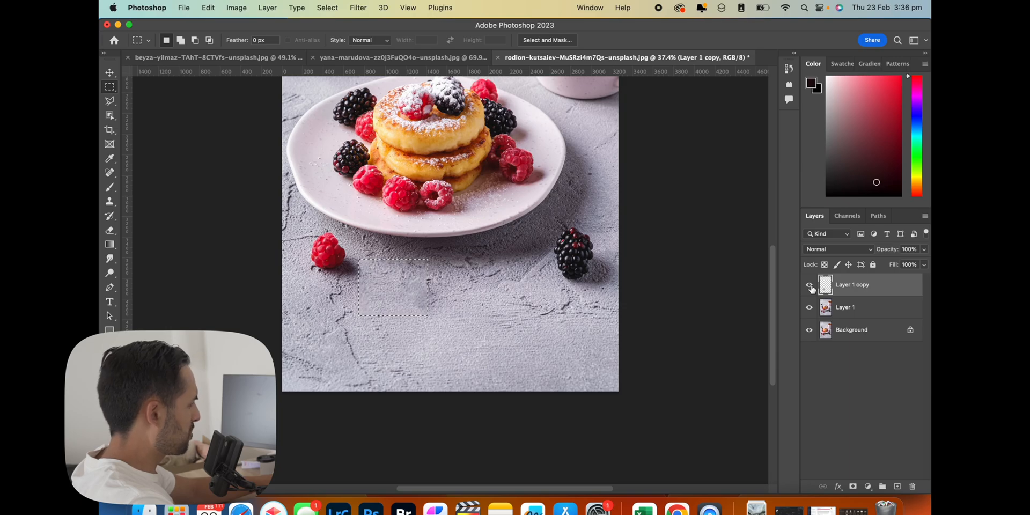
mouse_move(809, 285)
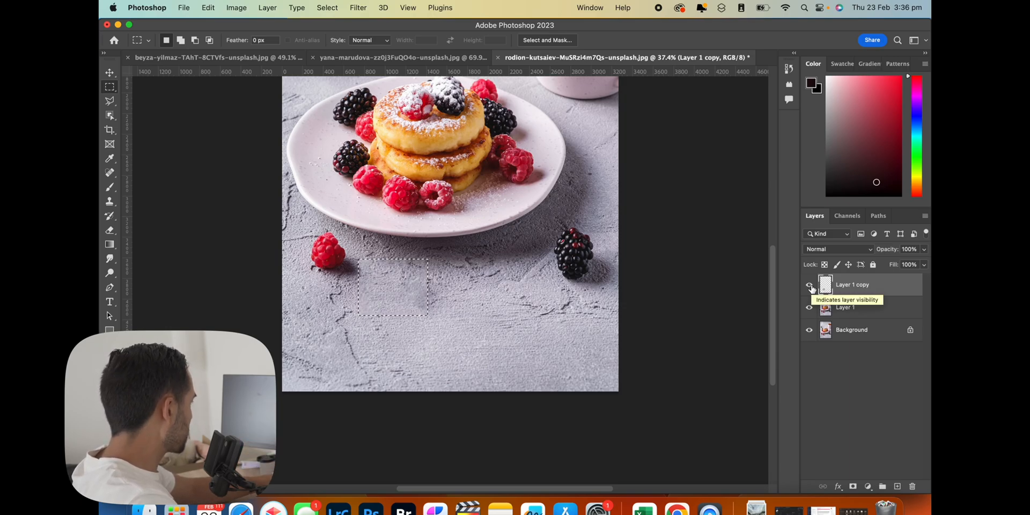
left_click(809, 285)
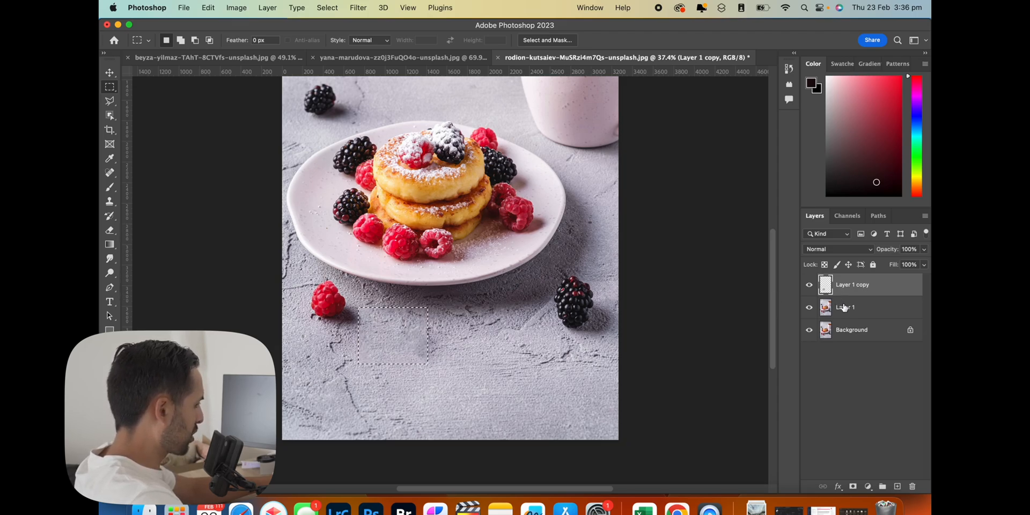
left_click(845, 308)
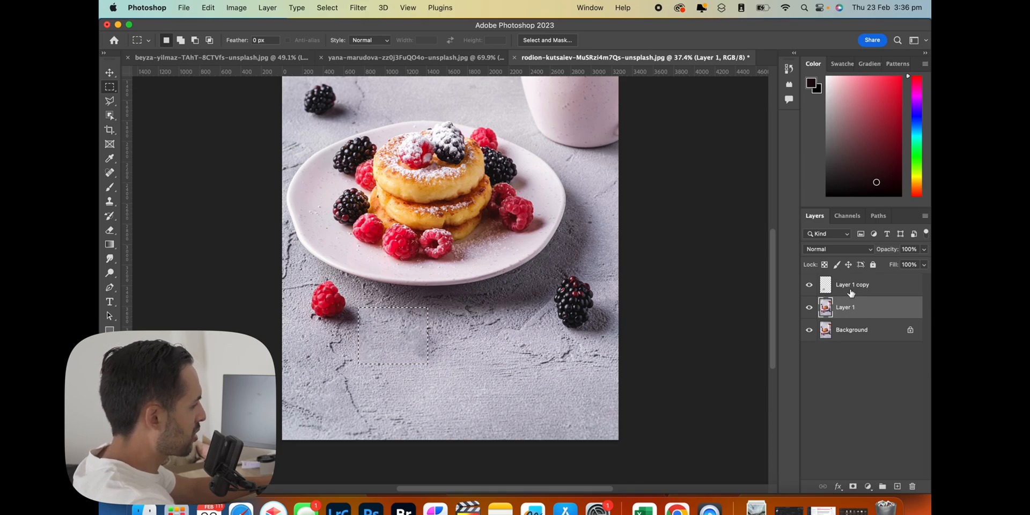
Hide and reshow the patch, Layer 1 and Background layers to check the fill in isolation.
left_click(809, 284)
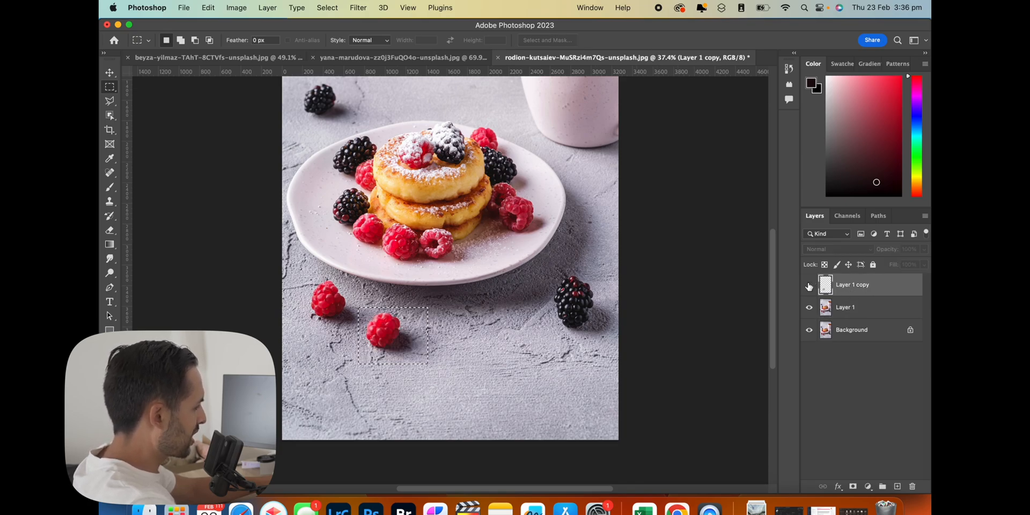
left_click(809, 330)
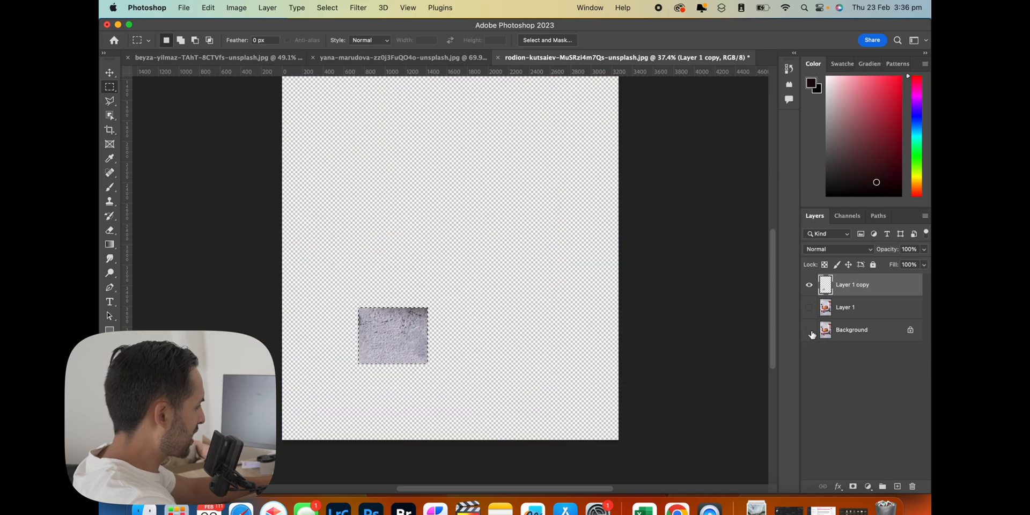
left_click(809, 330)
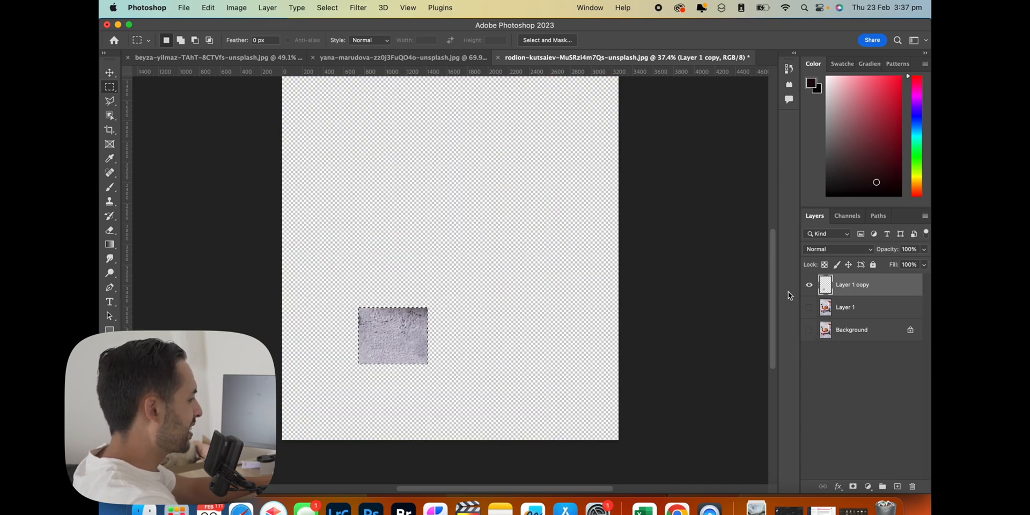
left_click(809, 329)
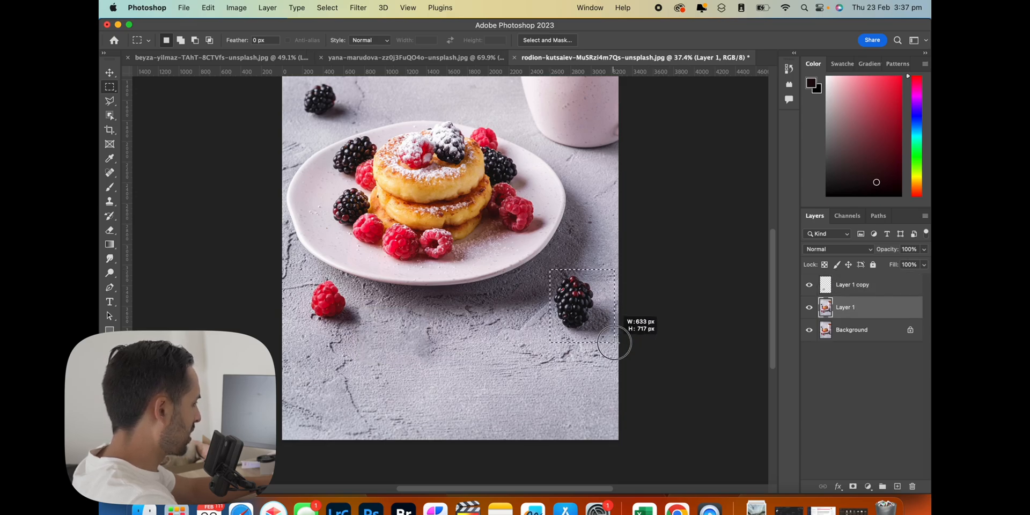
Content-Aware Fill the right blackberry with table texture onto new Layer 1 copy 3.
left_click(207, 8)
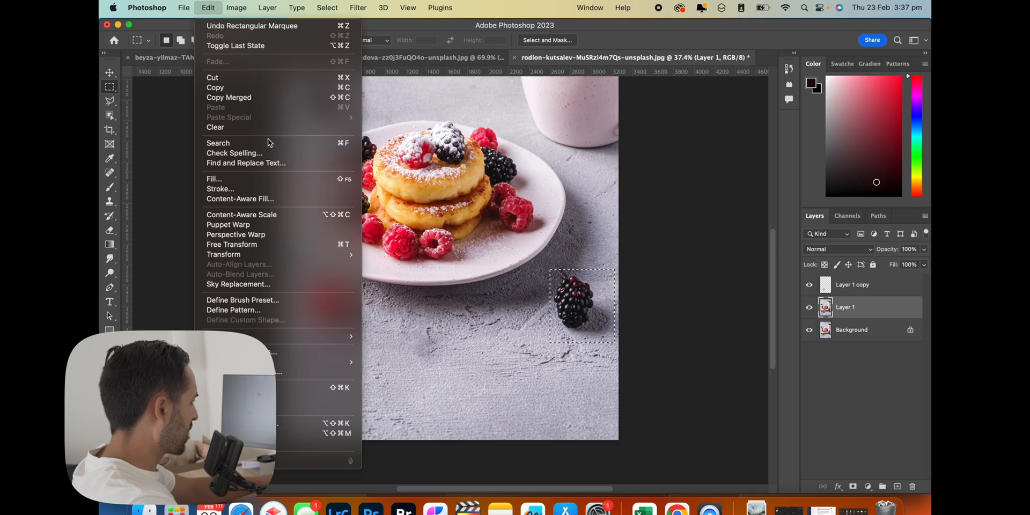
left_click(239, 198)
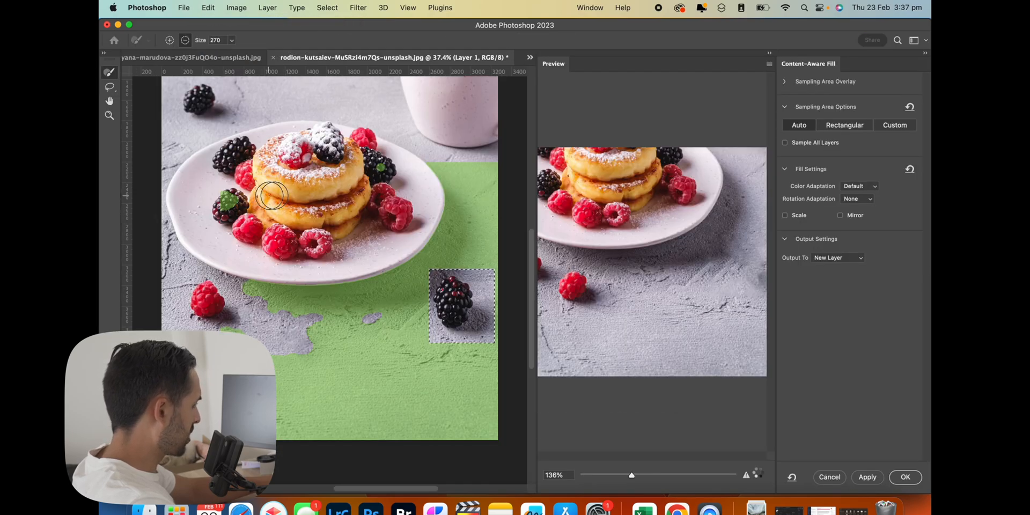
left_click_drag(630, 474, 587, 474)
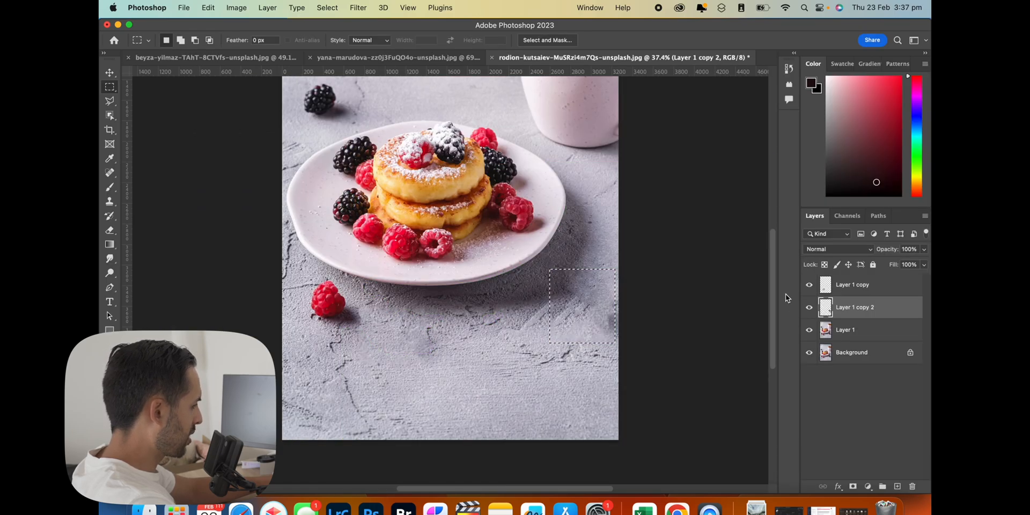
left_click(845, 329)
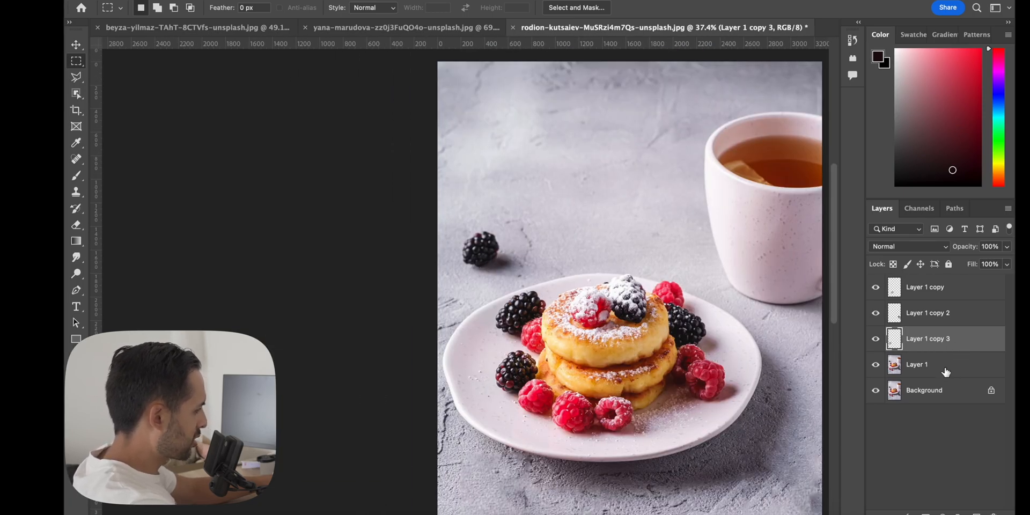
left_click(916, 365)
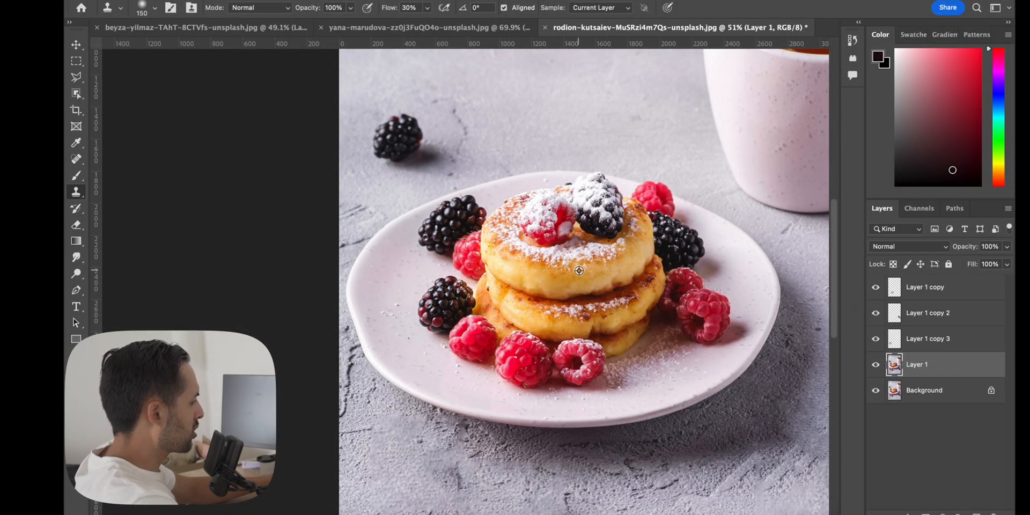
mouse_move(621, 249)
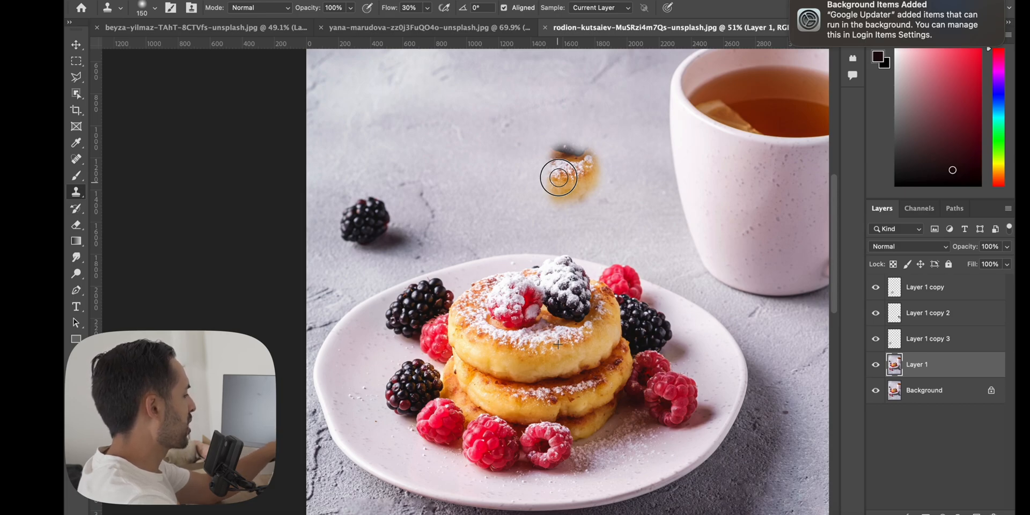
left_click_drag(557, 177, 474, 177)
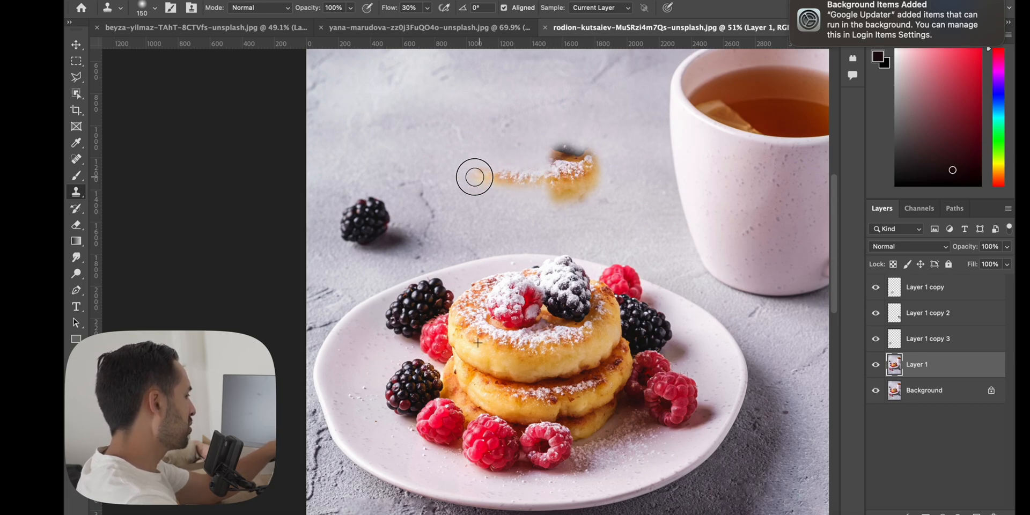
left_click_drag(473, 176, 485, 195)
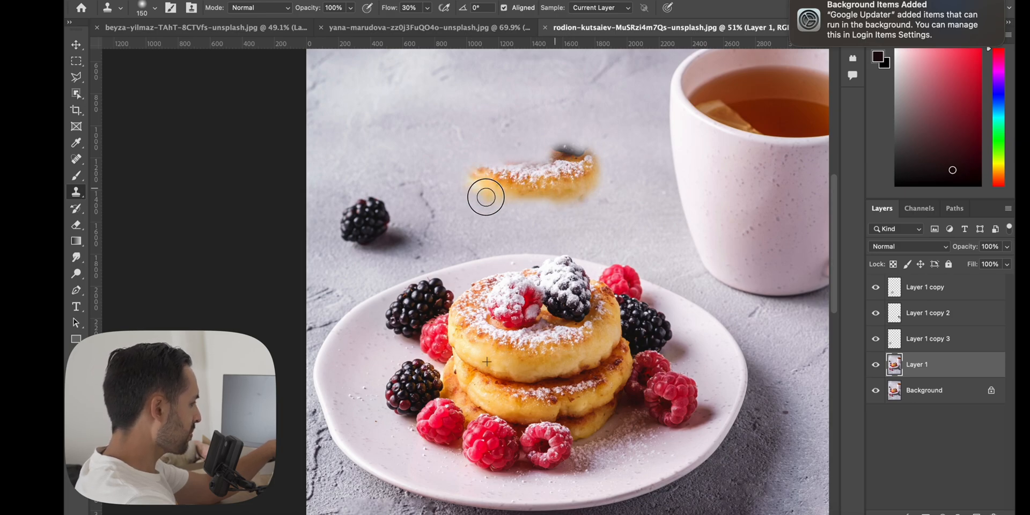
left_click_drag(486, 197, 552, 242)
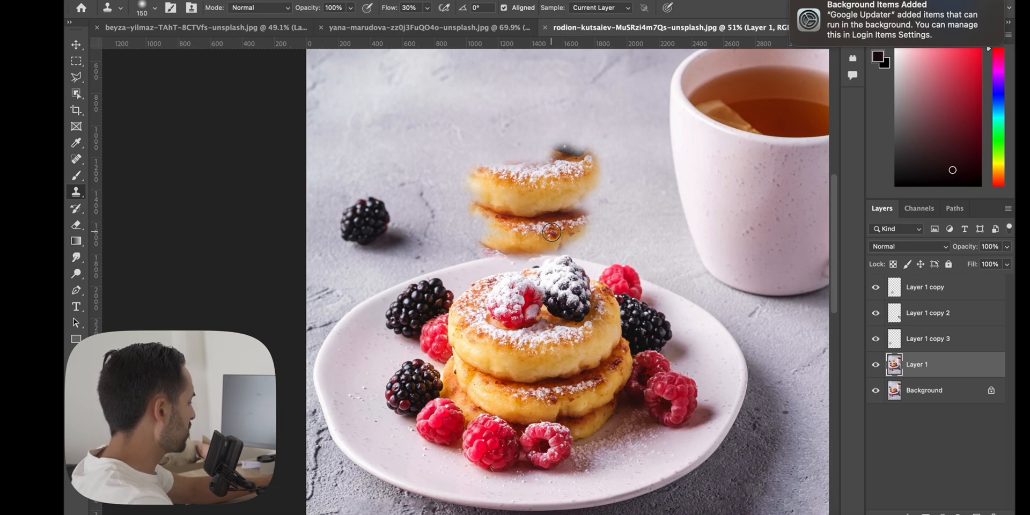
left_click(551, 233)
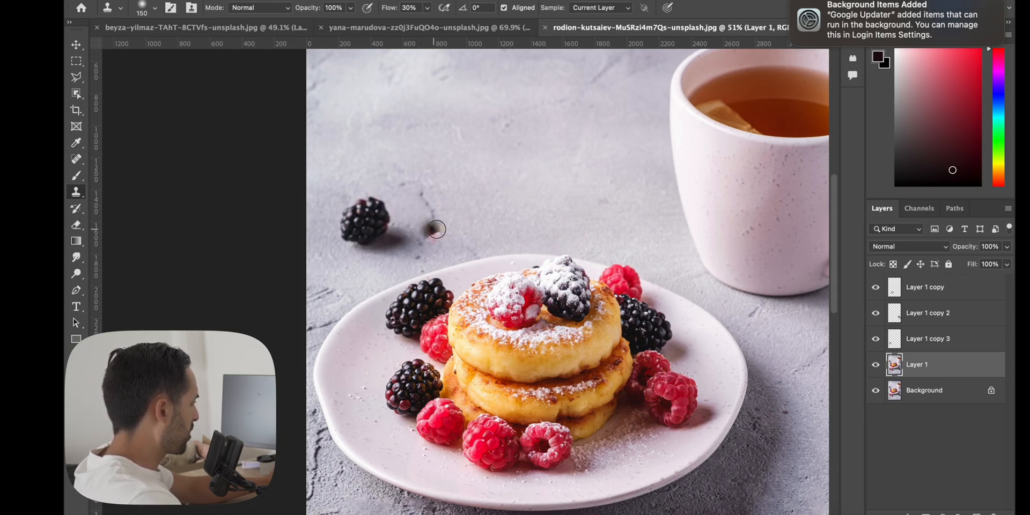
mouse_move(465, 205)
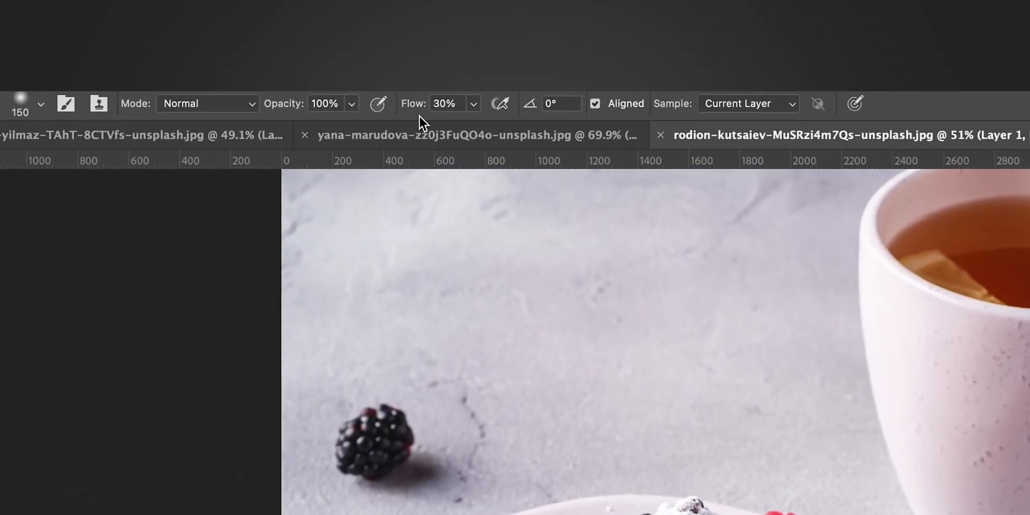
mouse_move(416, 111)
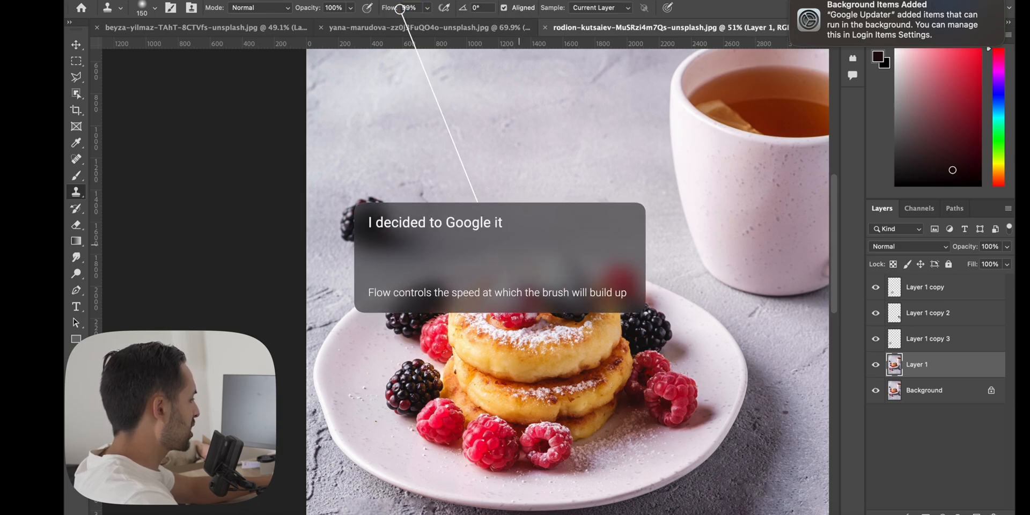
mouse_move(387, 168)
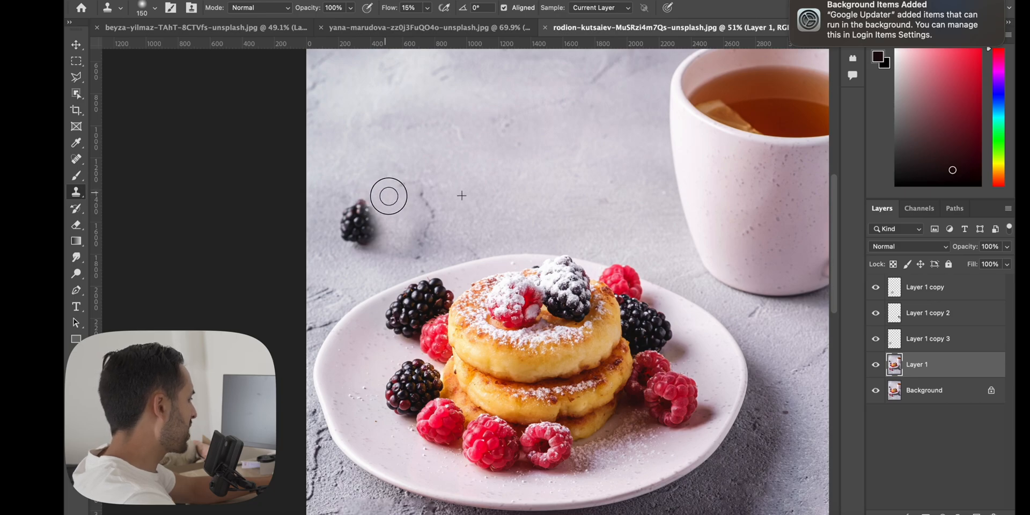
mouse_move(457, 191)
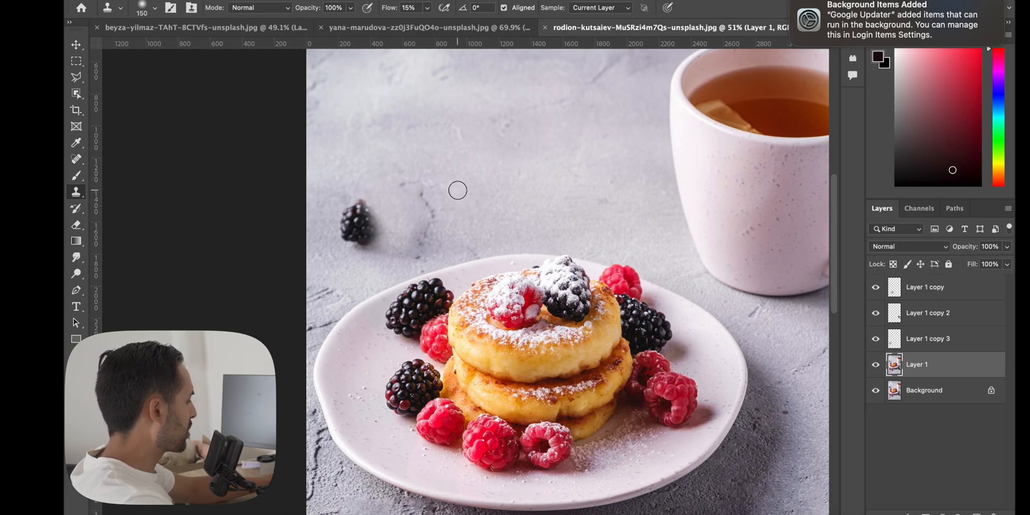
mouse_move(399, 197)
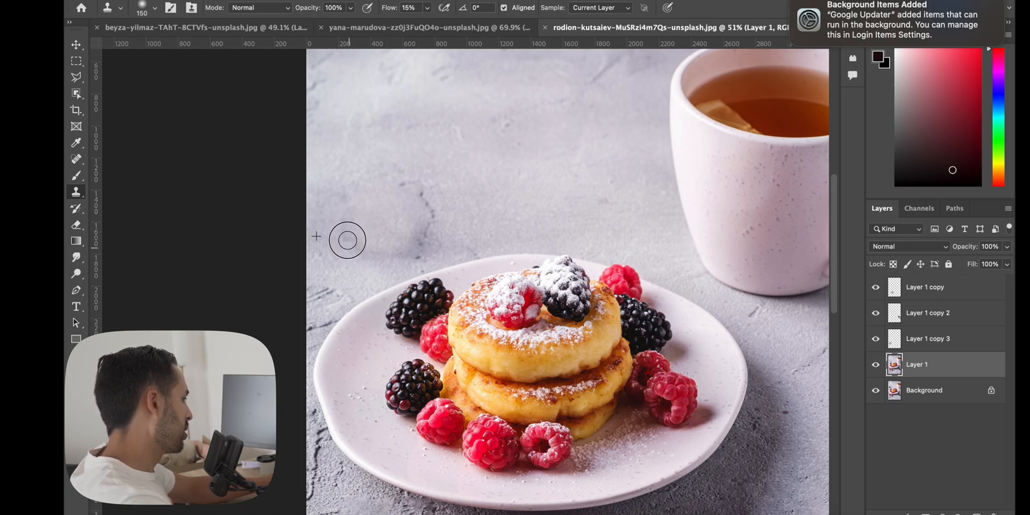
mouse_move(352, 250)
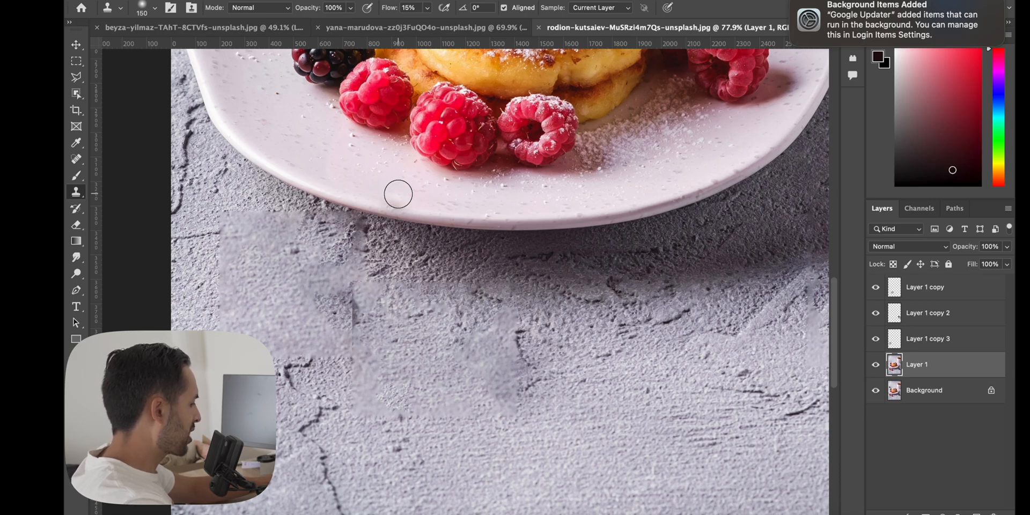
Resize the clone brush and stamp table texture onto the patchy area below the plate.
key("[")
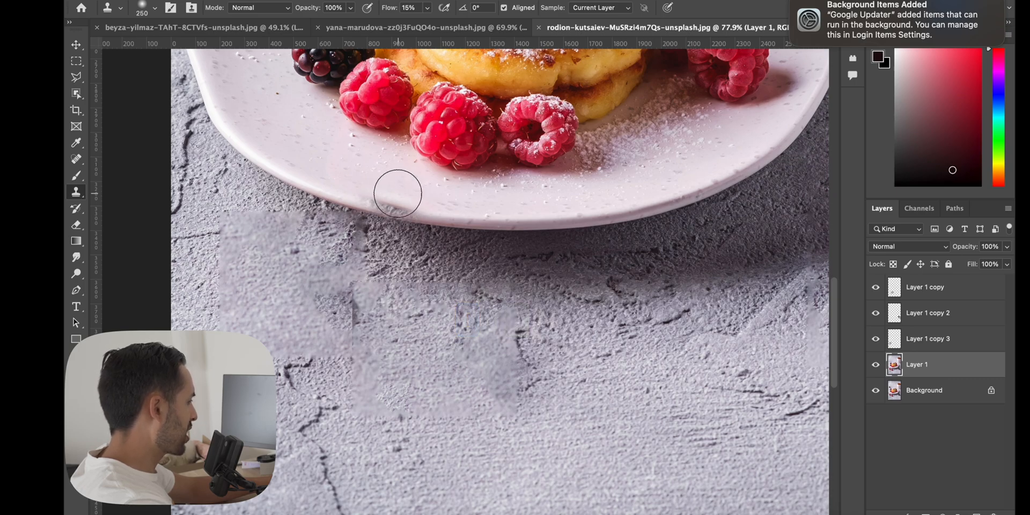
left_click_drag(397, 195, 438, 312)
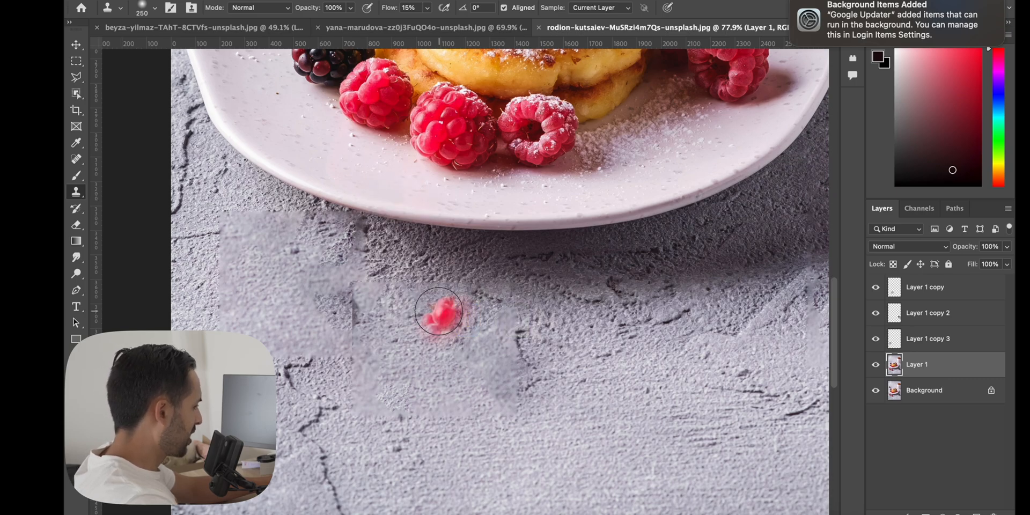
left_click(439, 311)
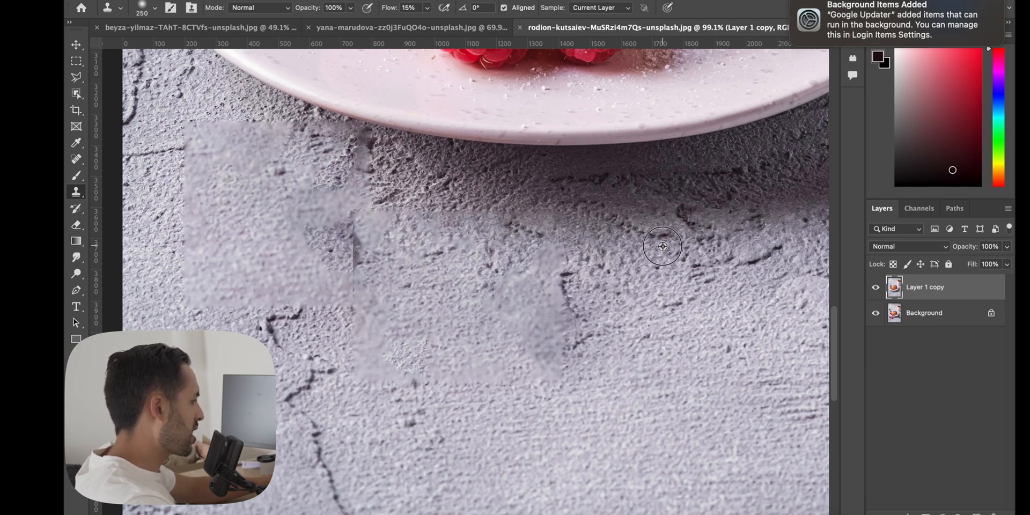
Clone clean table texture over the four blurry Content-Aware Fill patches below the plate.
left_click(406, 7)
type("60")
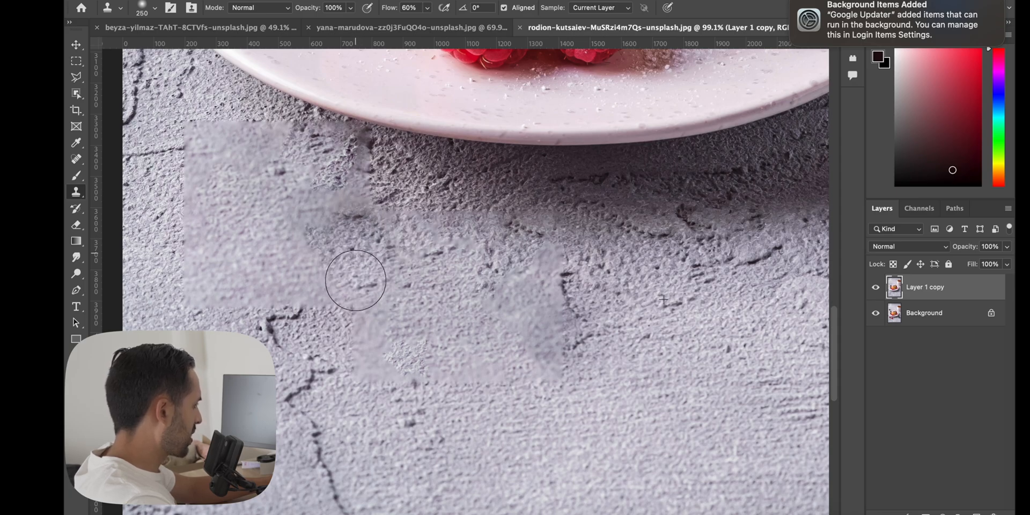
left_click_drag(355, 279, 461, 375)
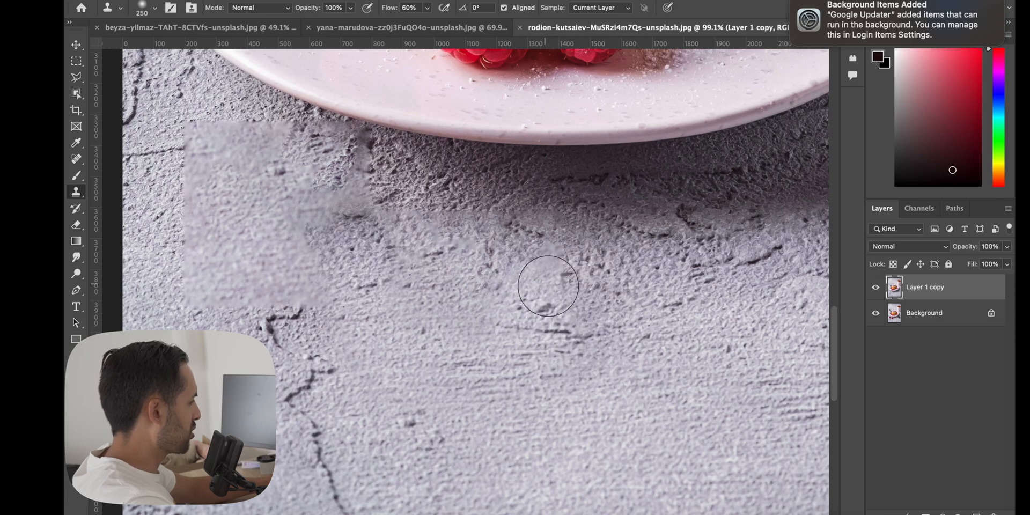
left_click_drag(548, 286, 449, 223)
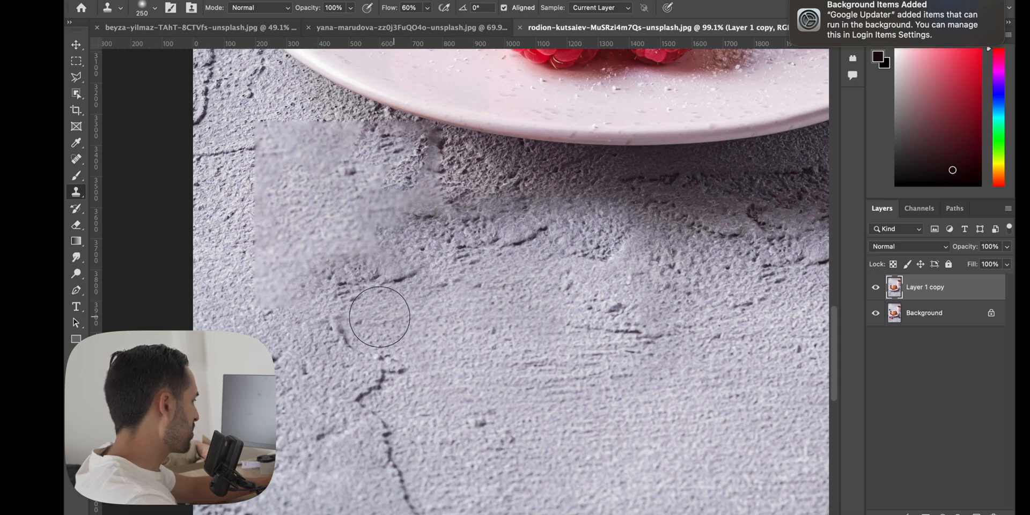
left_click_drag(378, 315, 504, 297)
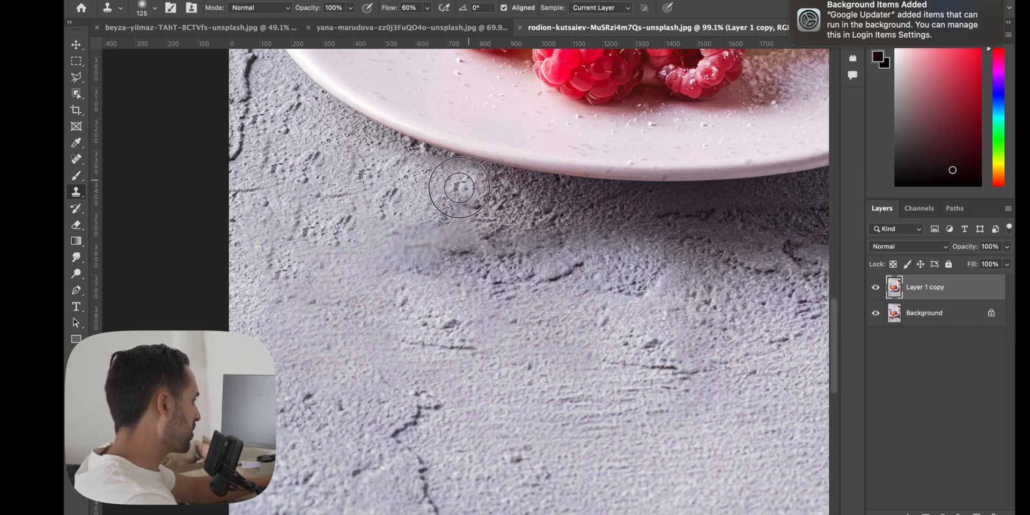
left_click_drag(461, 187, 358, 264)
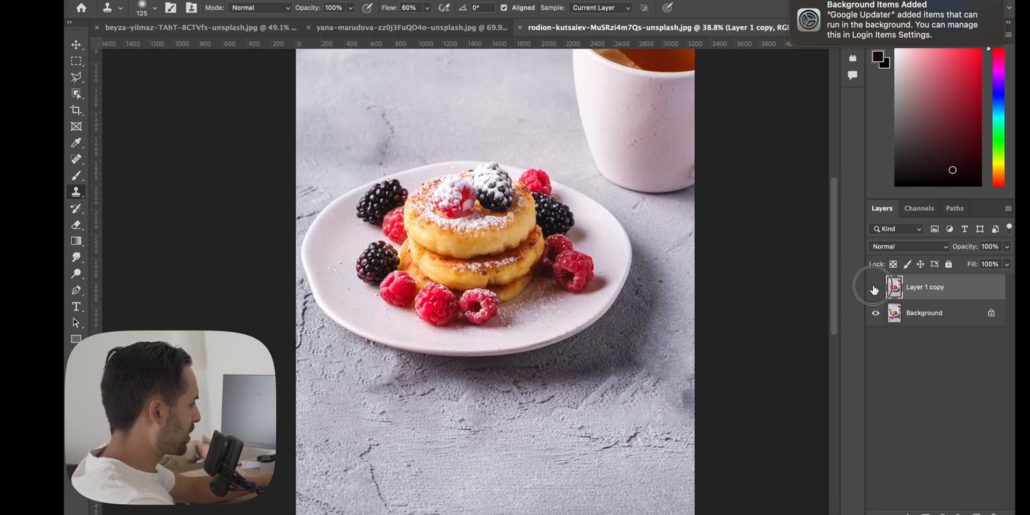
Toggle Layer 1 copy visibility off, on, and off again to compare before and after.
left_click(875, 288)
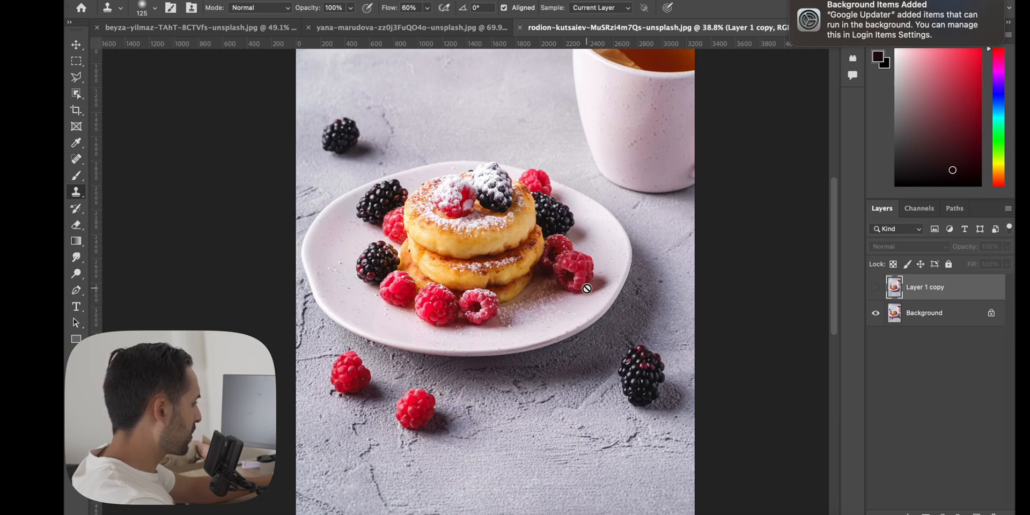
left_click(875, 287)
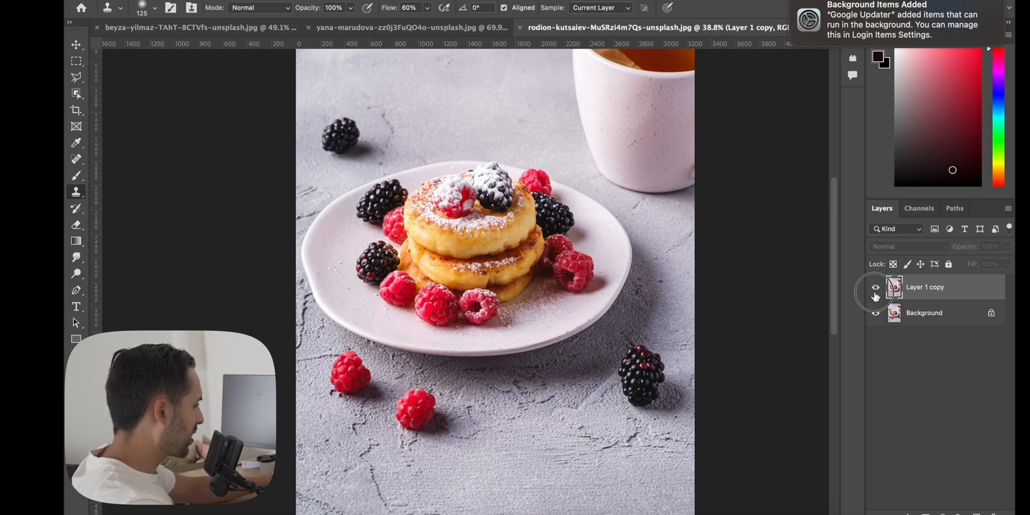
left_click(875, 288)
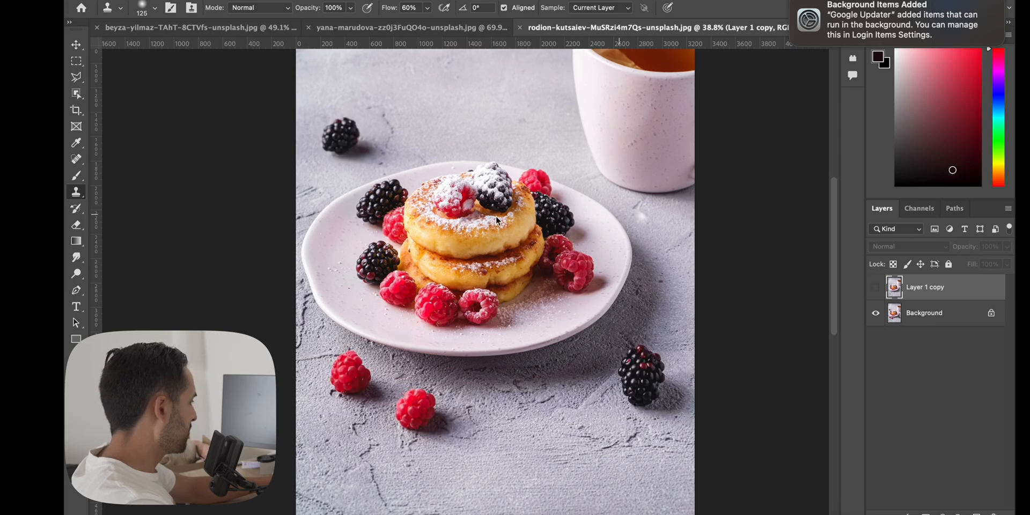